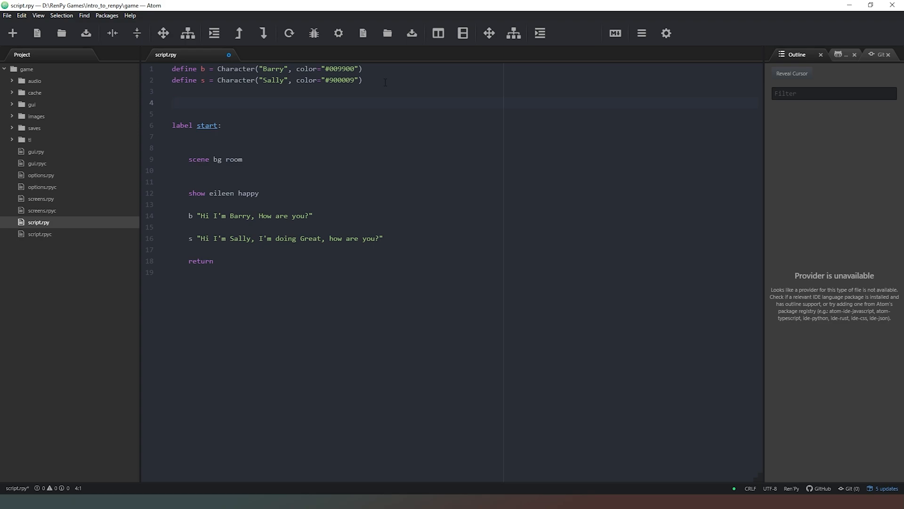
Begin the definition image picnic = im.Scale(" on line 4 of script.rpy.
text(image)
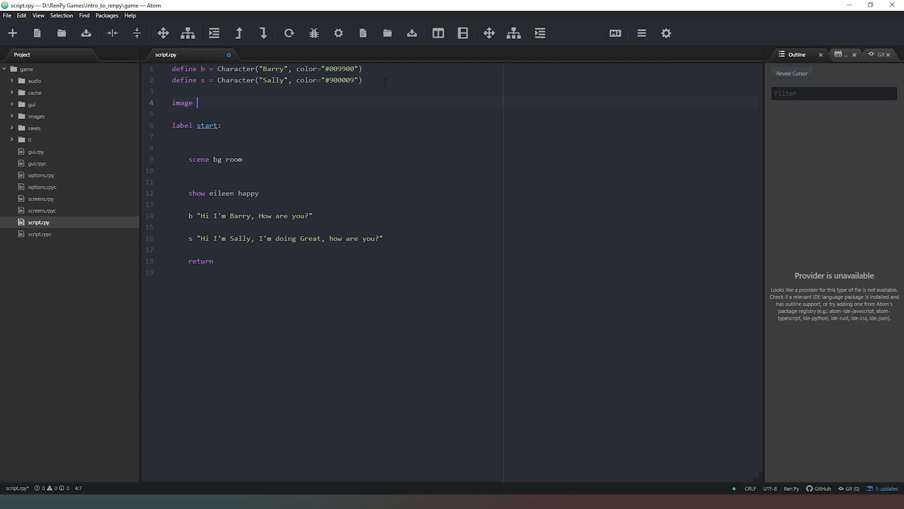
text(p)
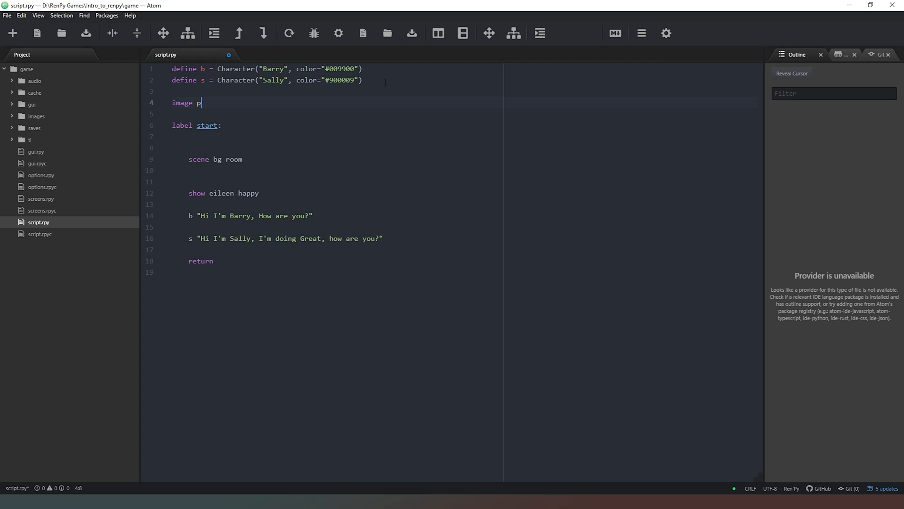
text(icnic)
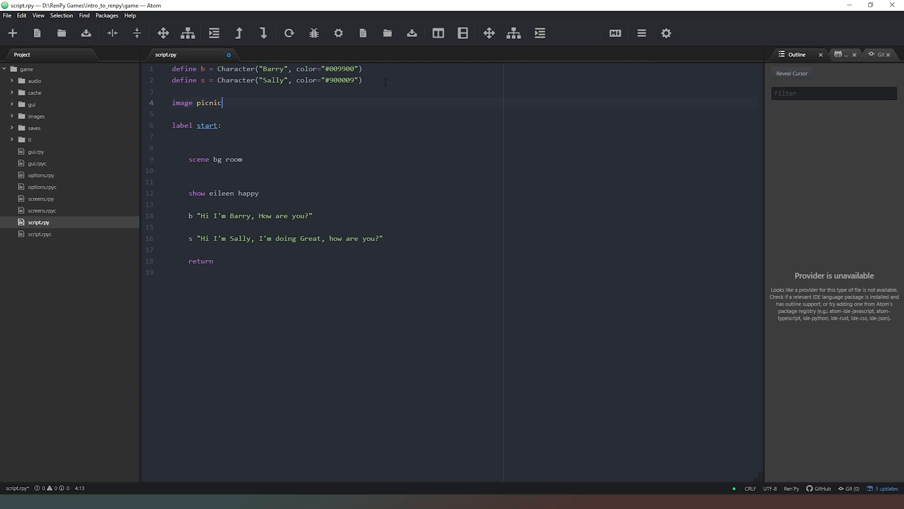
text(" ")
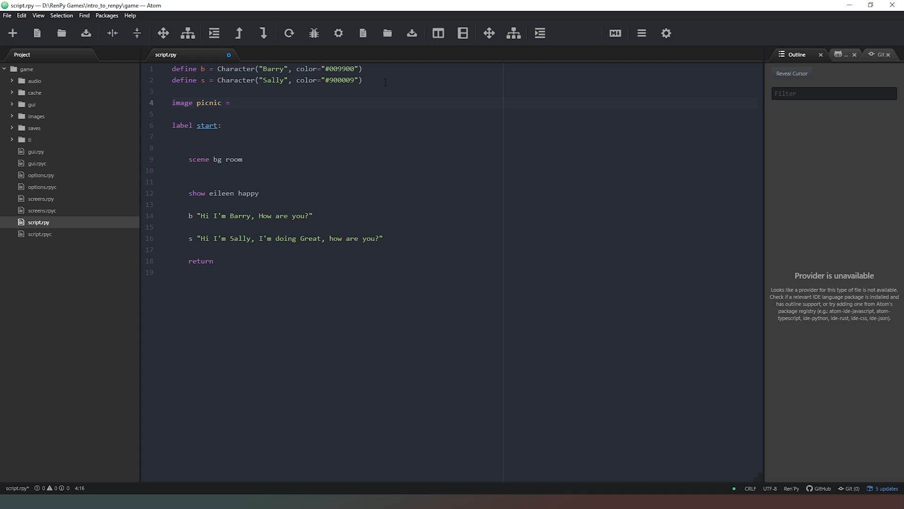
click(234, 102)
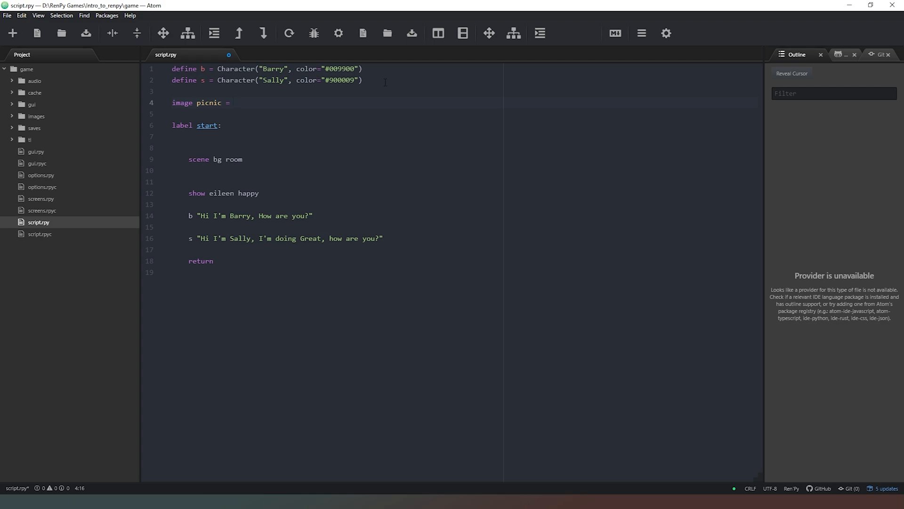
text(im.Sc)
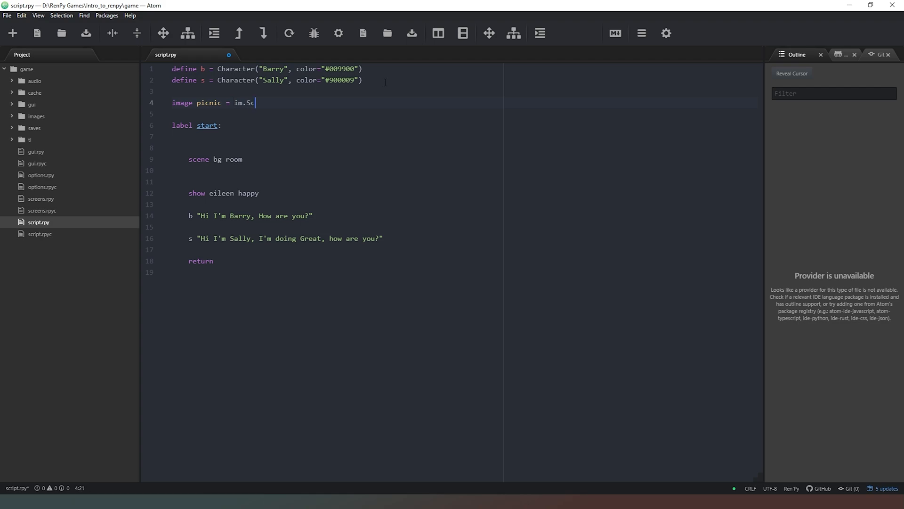
text(ale)
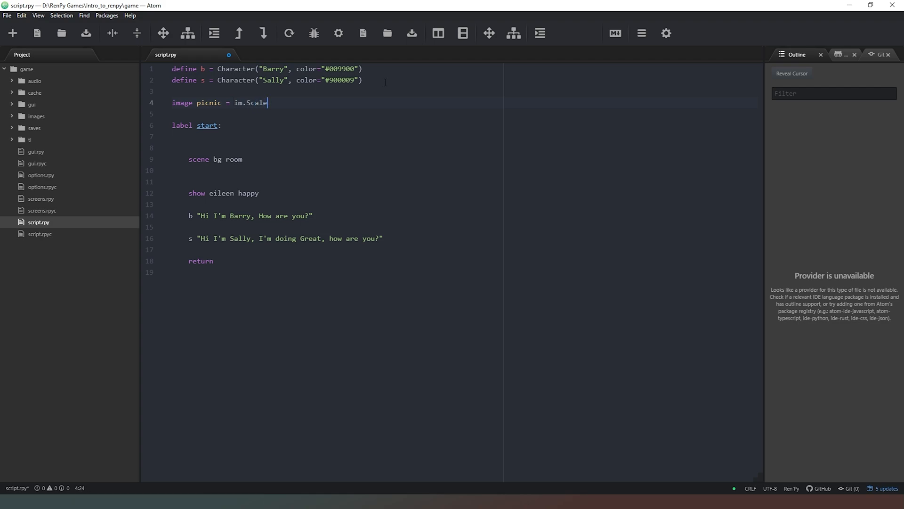
text(())
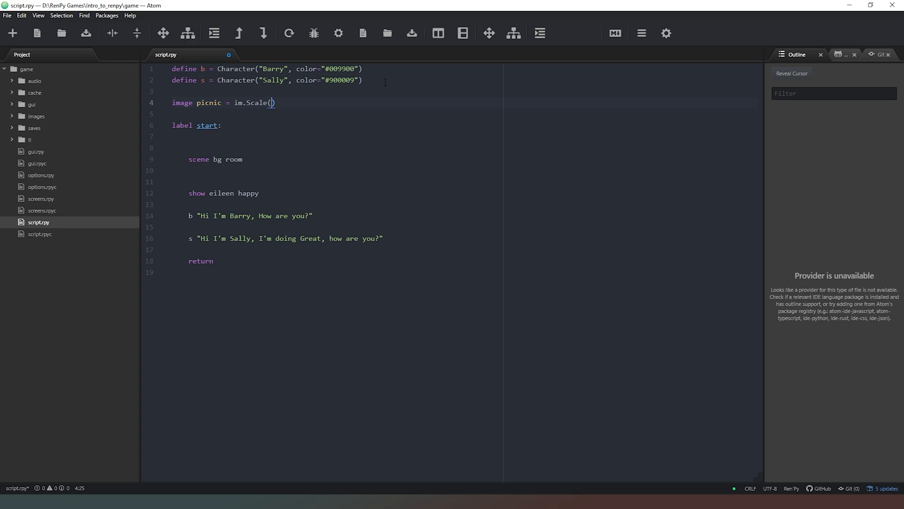
text(")
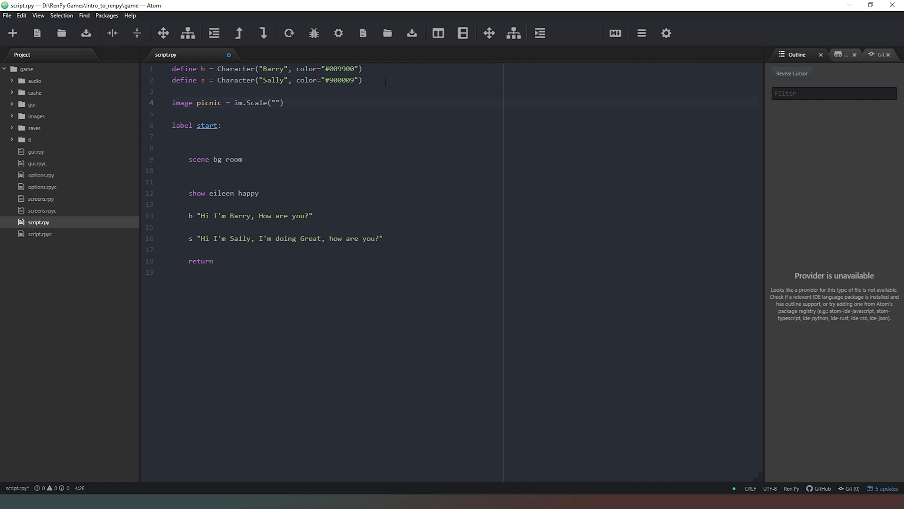
Complete it with the path "image/picnic.jpg" scaled to 1920 by 1080.
text(image/)
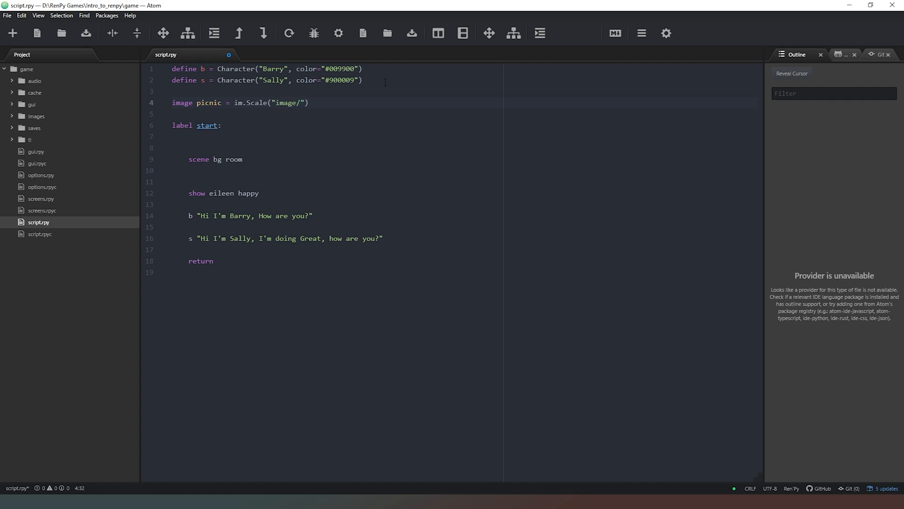
text(picnic)
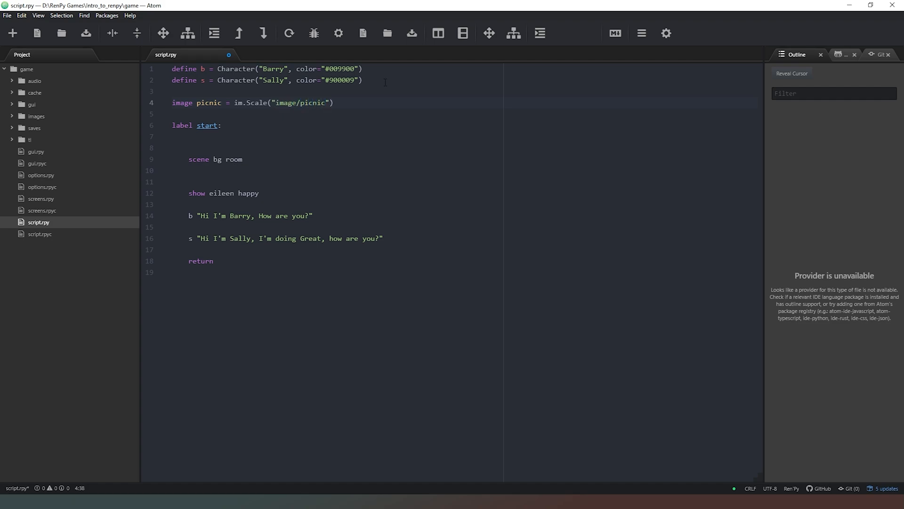
text(.jp)
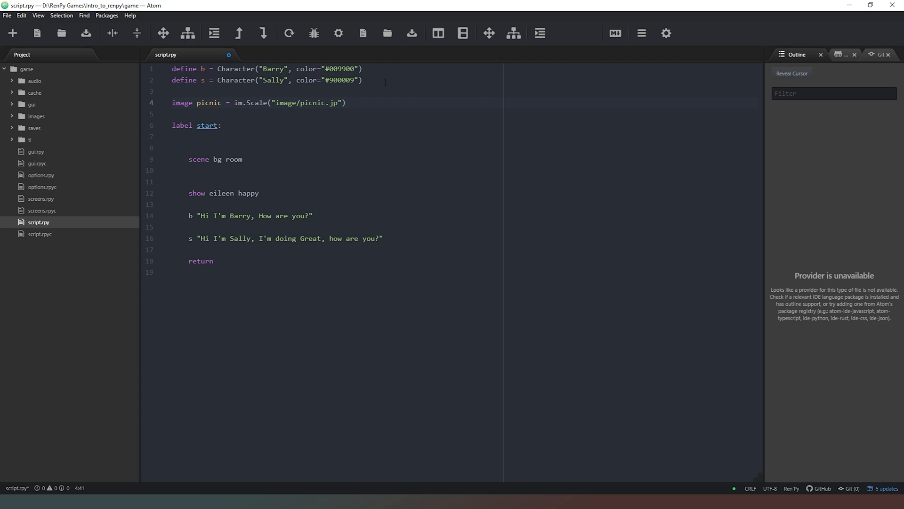
text(g)
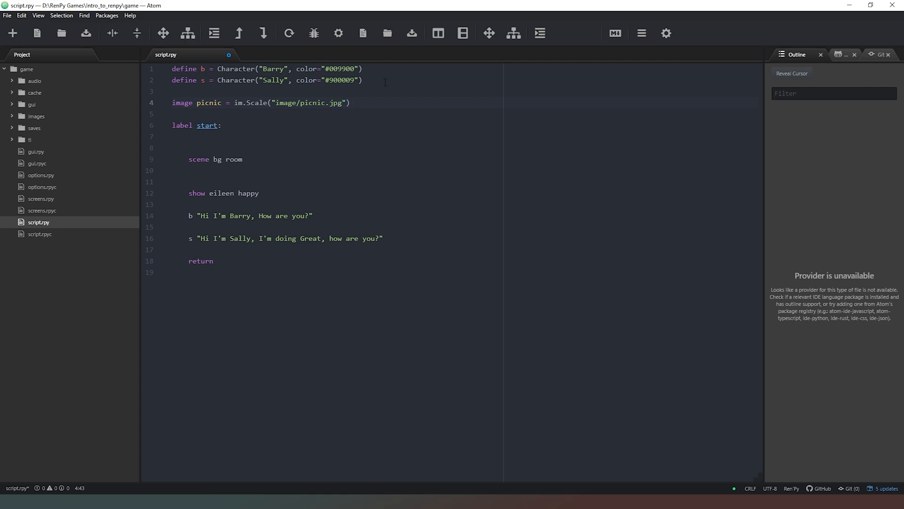
text(, 1920)
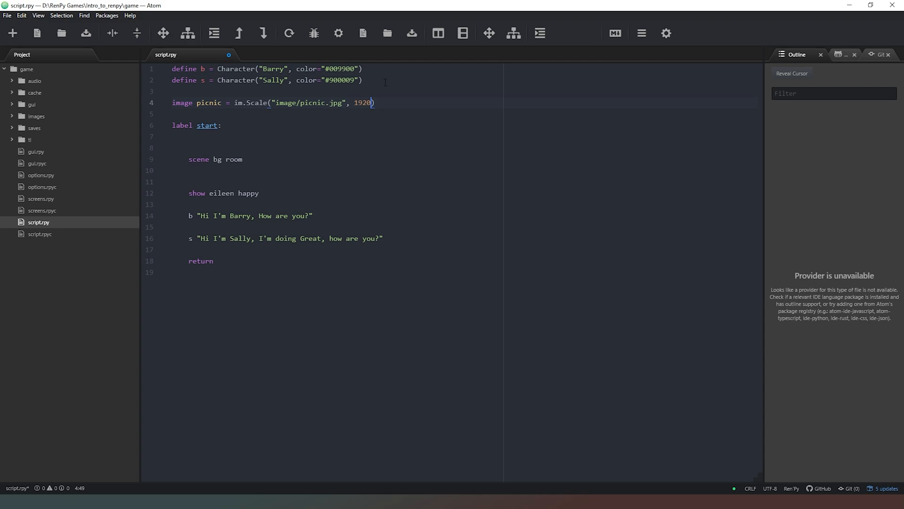
text(, 1)
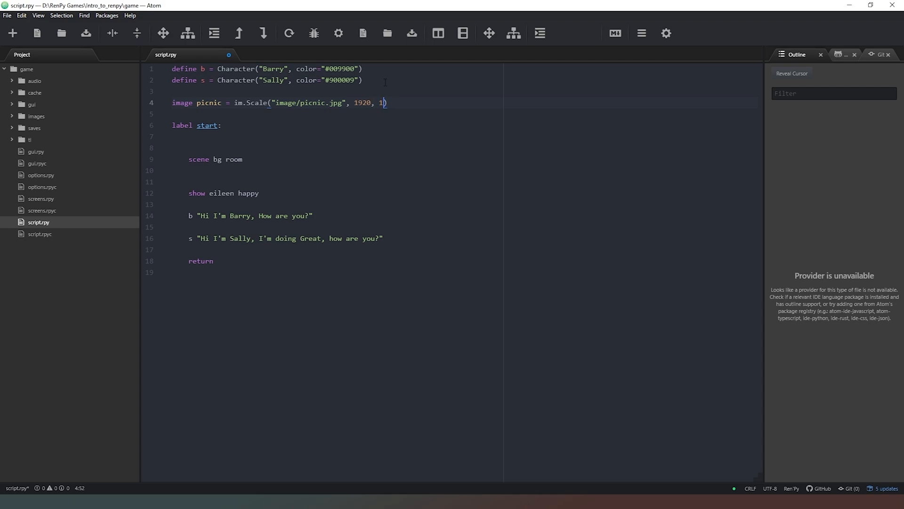
text(080)
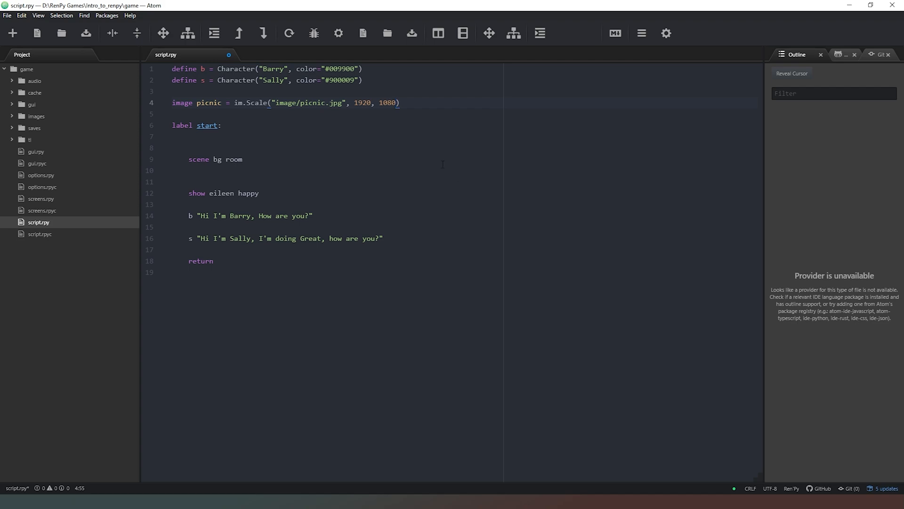
click(422, 103)
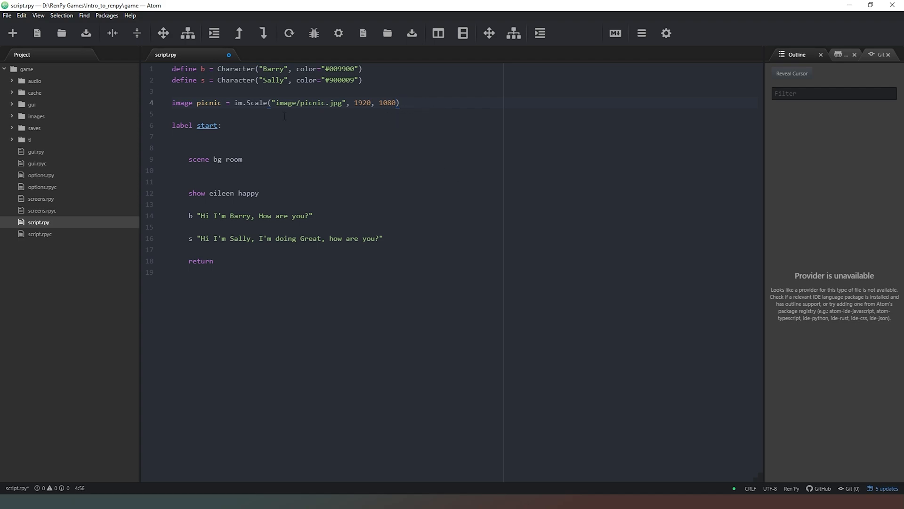
click(399, 102)
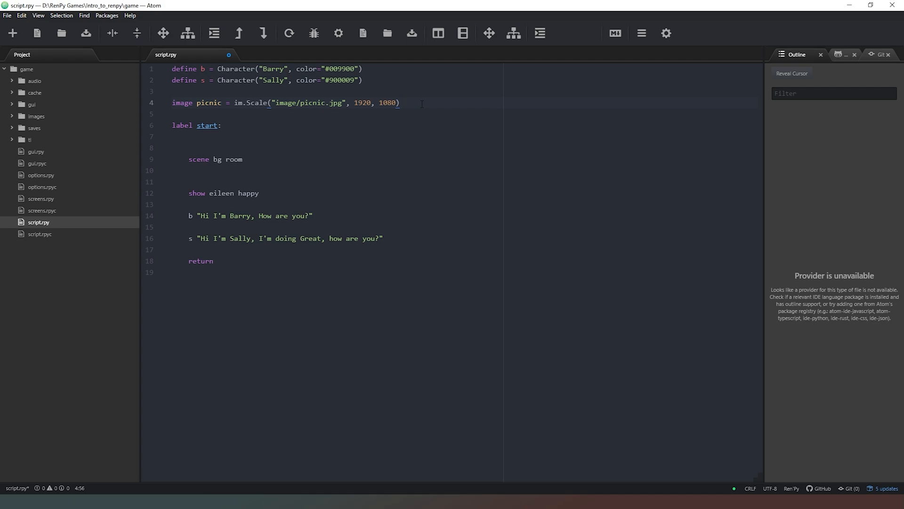
click(400, 103)
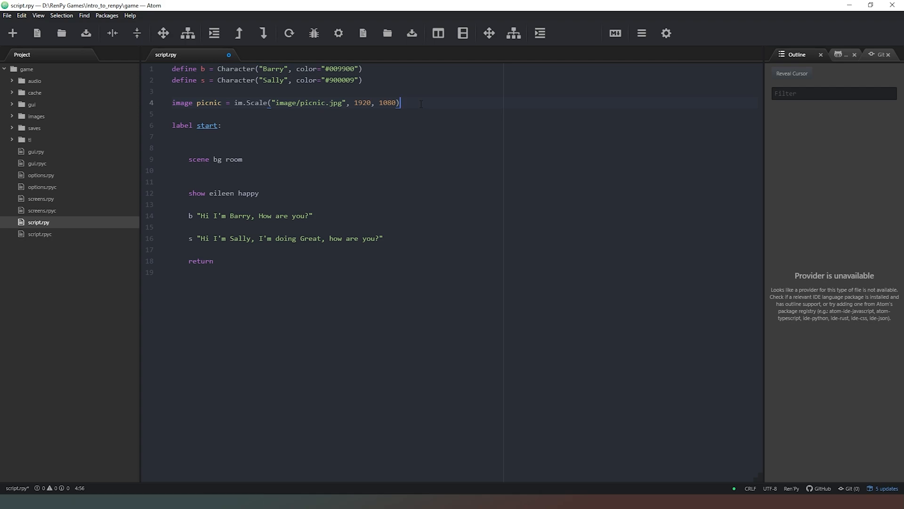
click(359, 103)
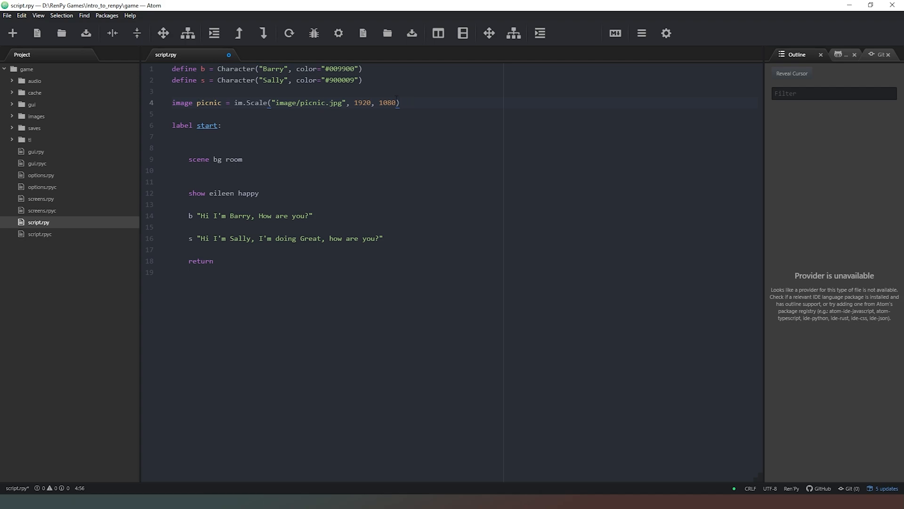
click(179, 277)
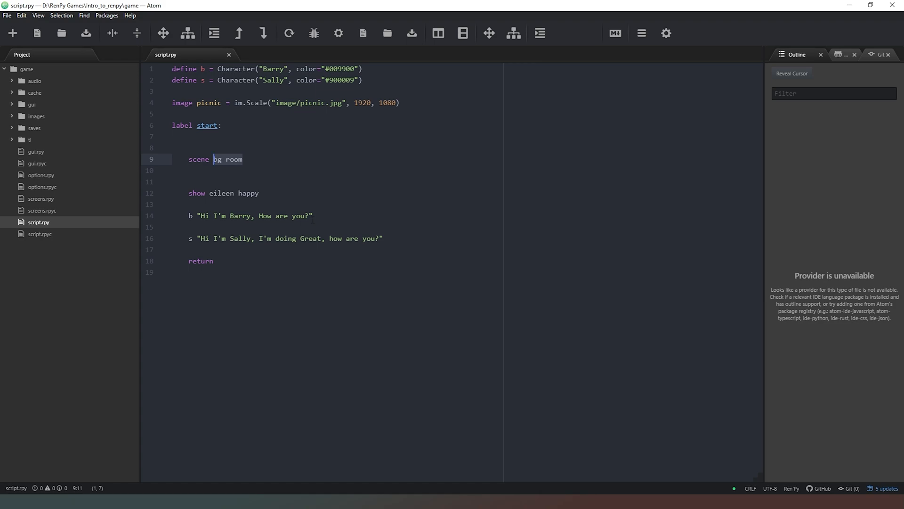
Change the opening scene line to scene picnic in place of bg room.
text(picni)
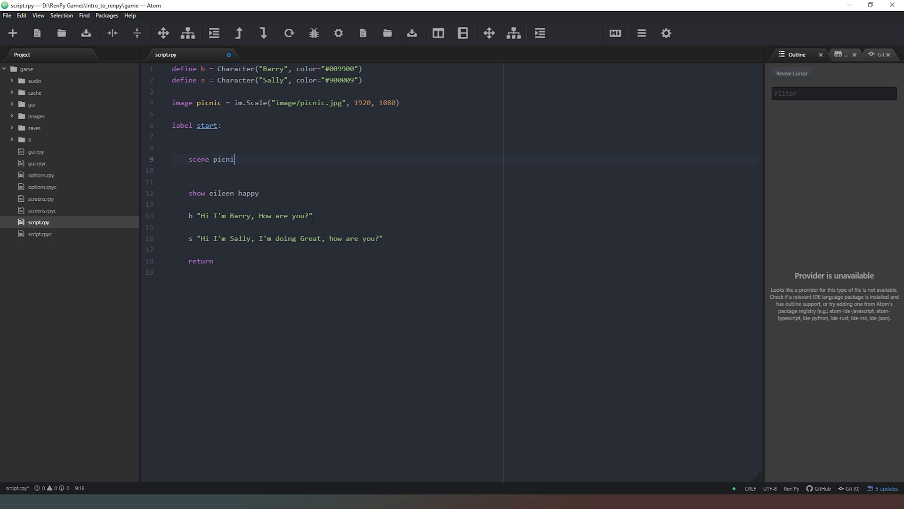
text(c)
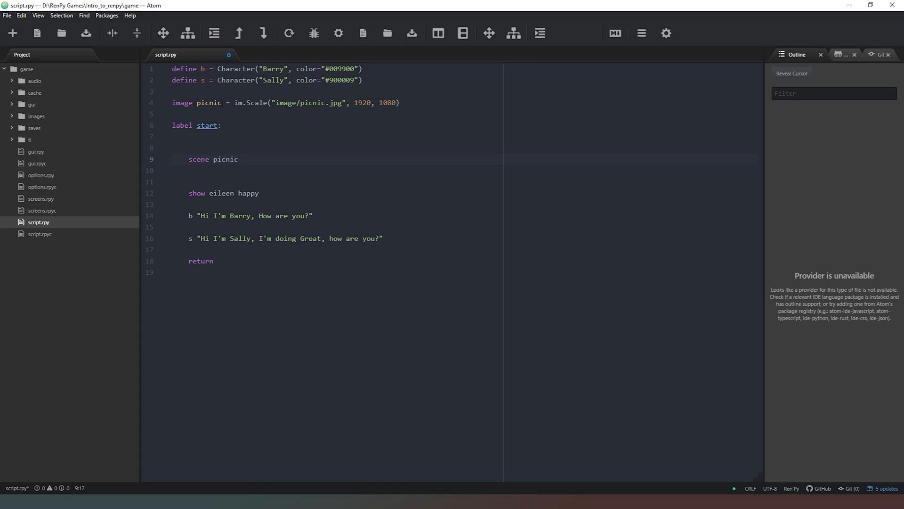
click(239, 159)
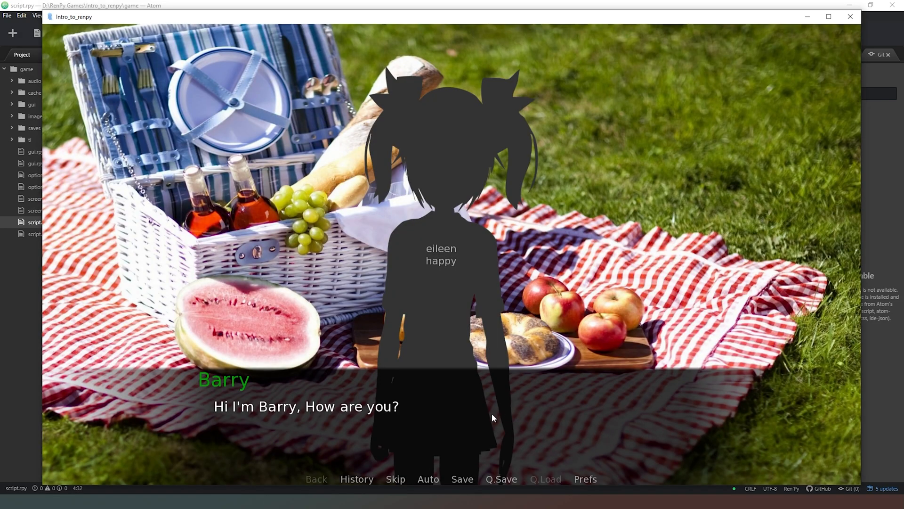
mouse_move(436, 272)
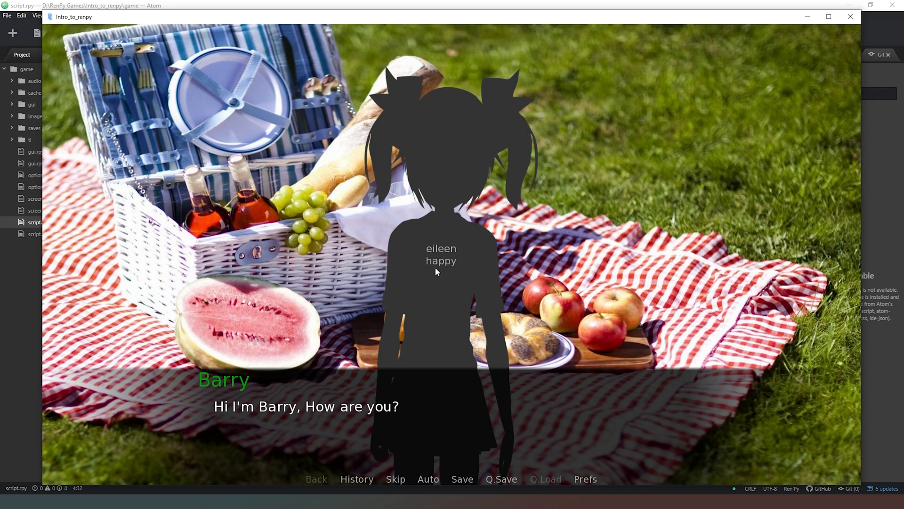
mouse_move(456, 249)
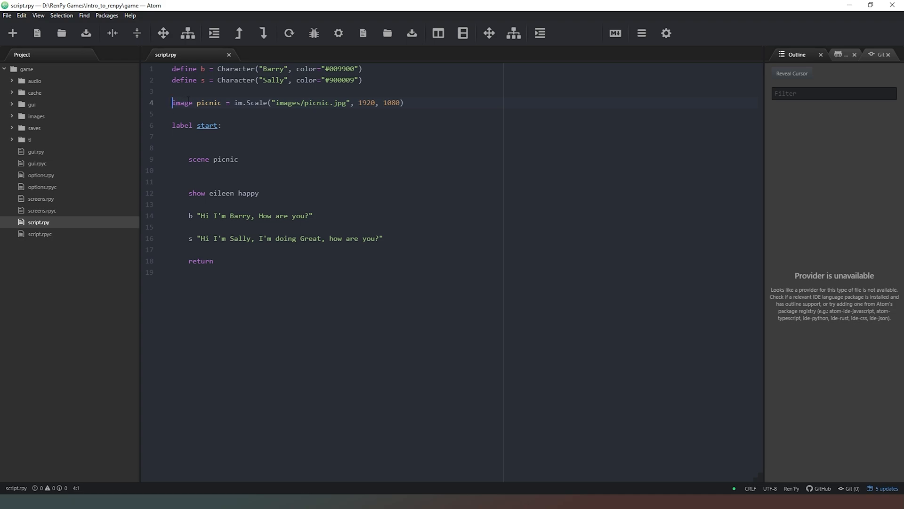
Launch the Ren'Py project to test the picnic scene with eileen happy.
key(ctrl+/)
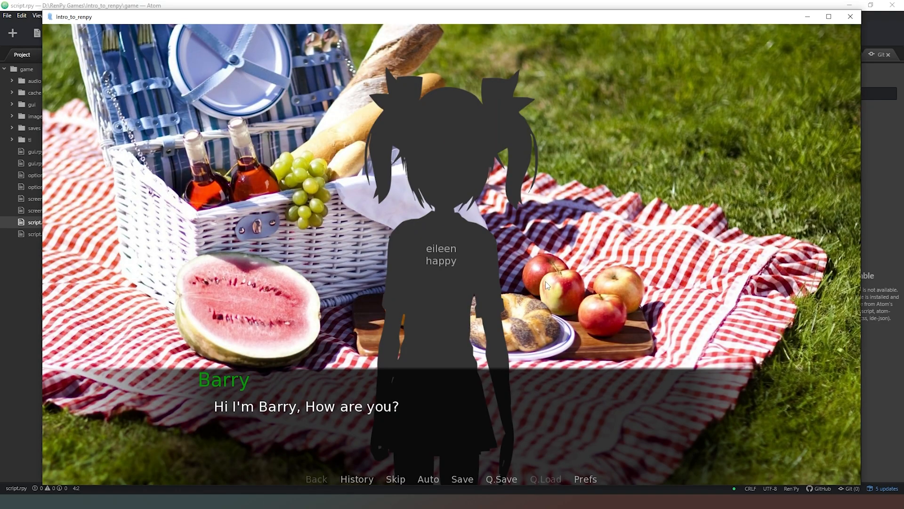
mouse_move(477, 55)
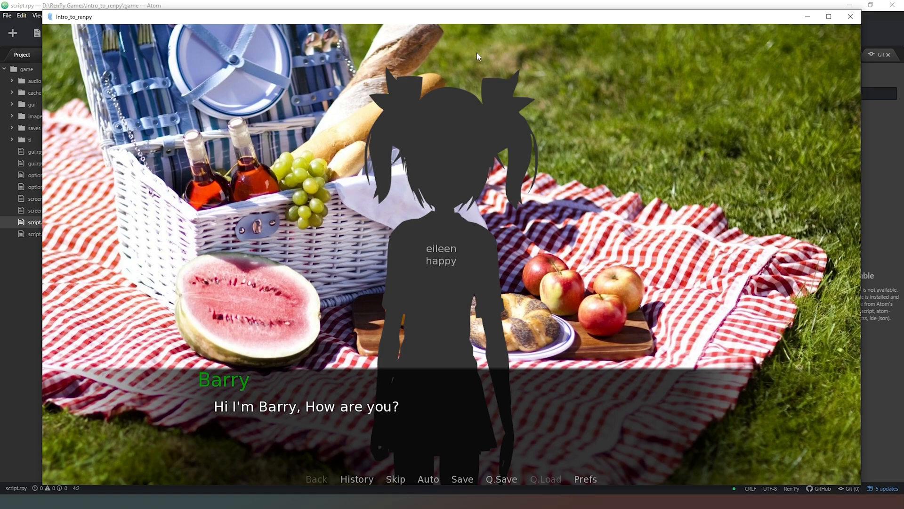
mouse_move(711, 298)
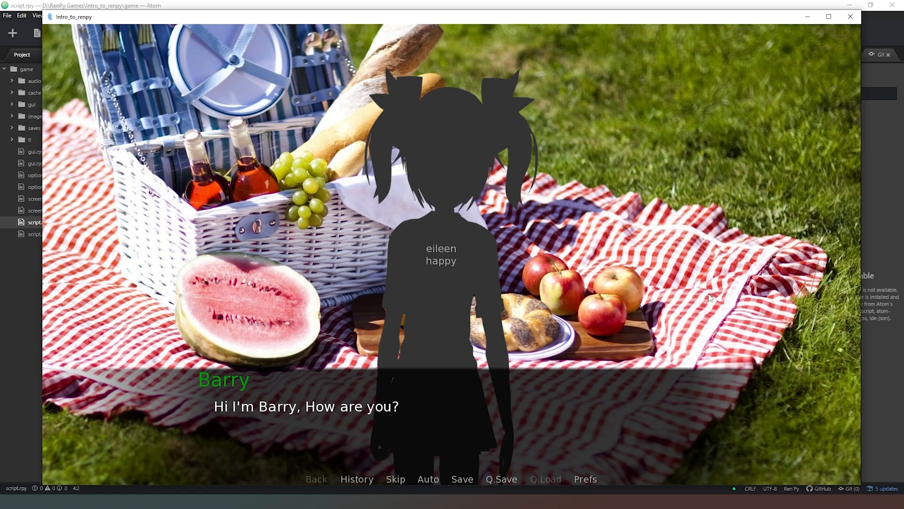
mouse_move(457, 367)
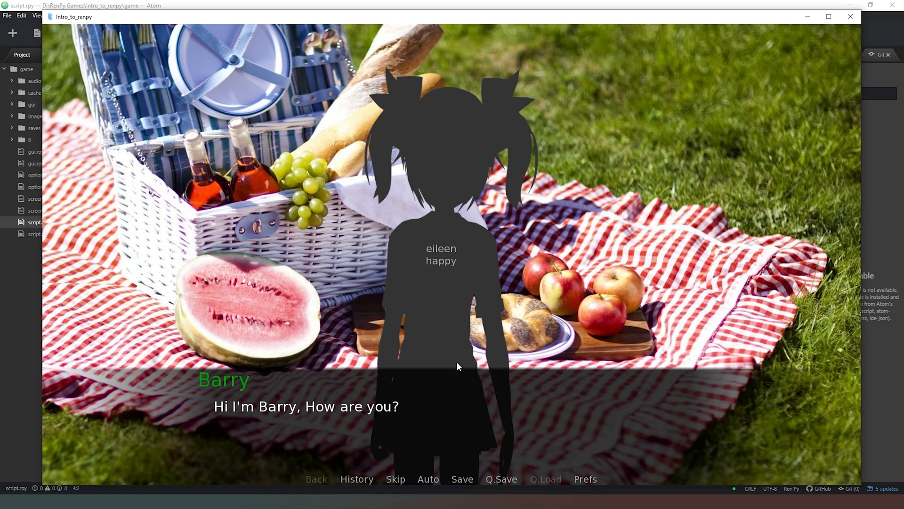
mouse_move(341, 288)
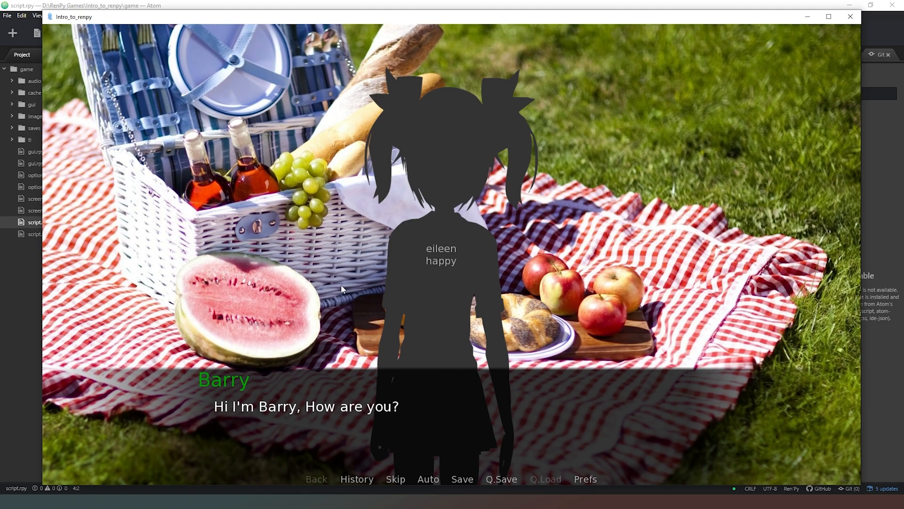
mouse_move(534, 62)
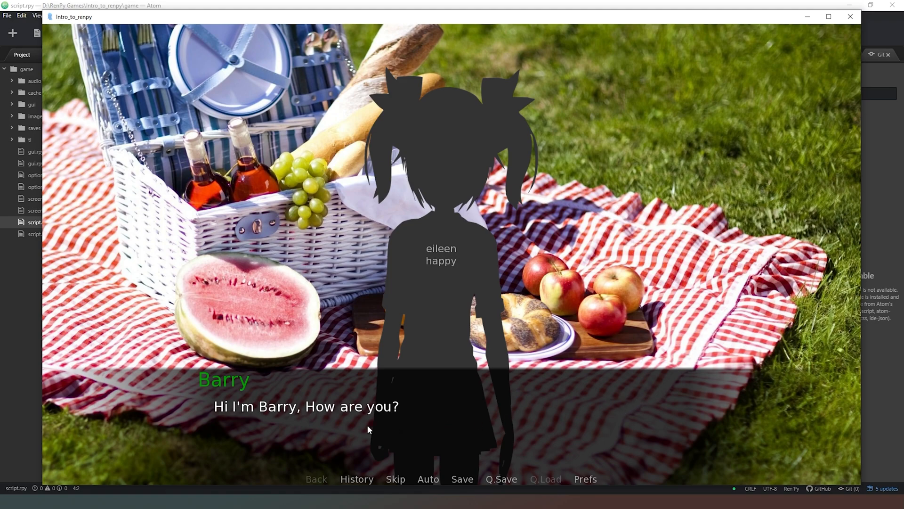
mouse_move(286, 184)
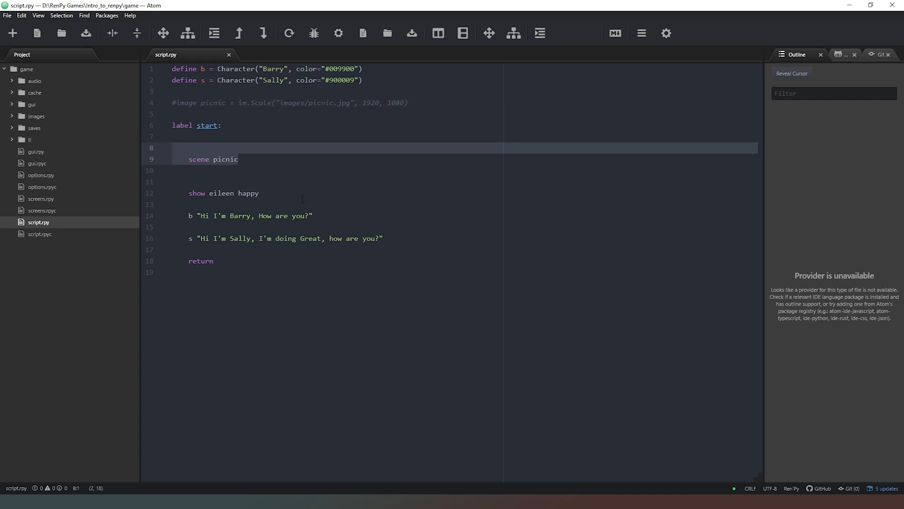
Add a scene picnic line before Sally's dialogue.
text(scene picnic)
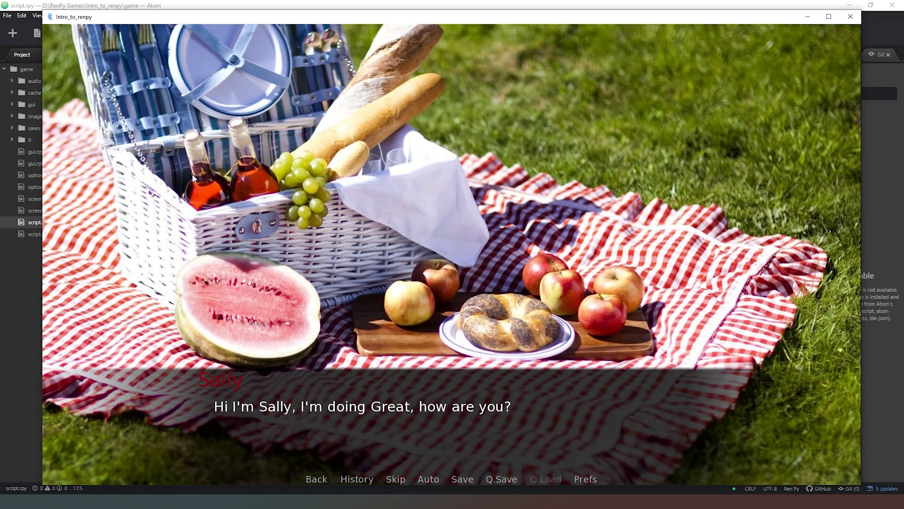
mouse_move(183, 345)
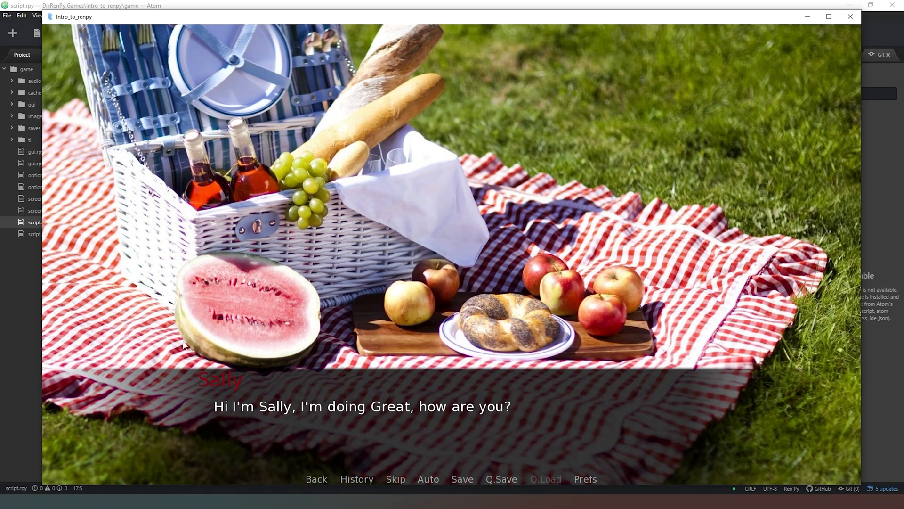
mouse_move(222, 406)
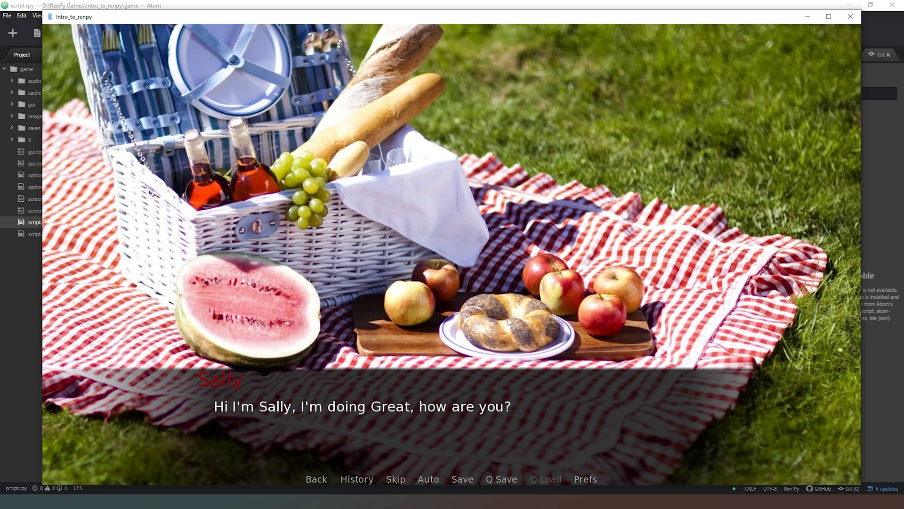
mouse_move(302, 312)
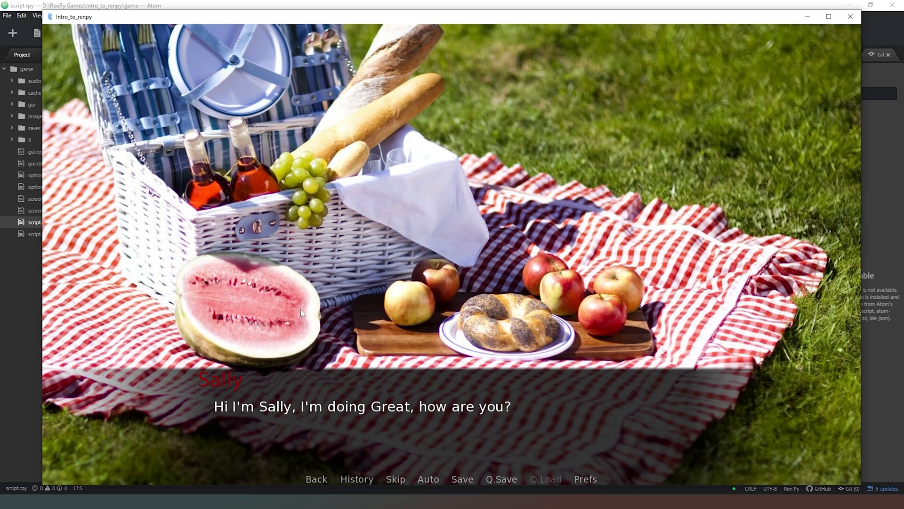
mouse_move(342, 282)
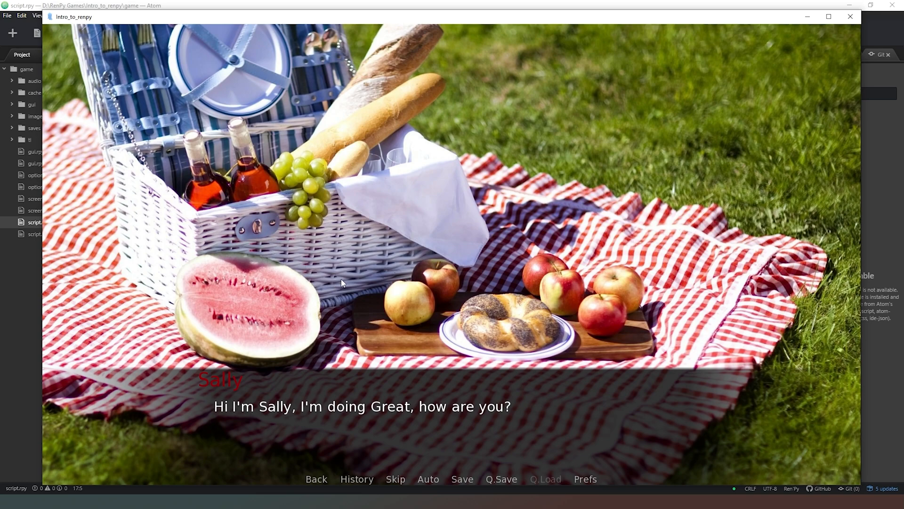
mouse_move(250, 310)
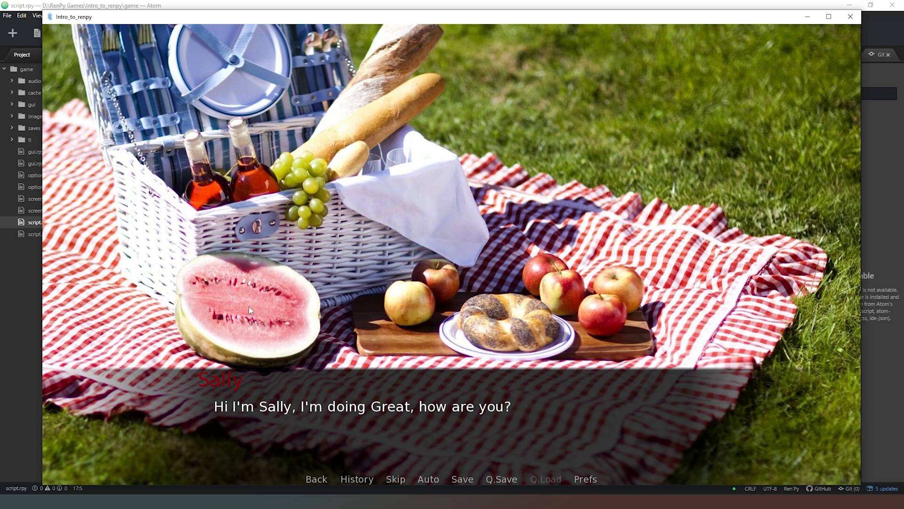
mouse_move(323, 322)
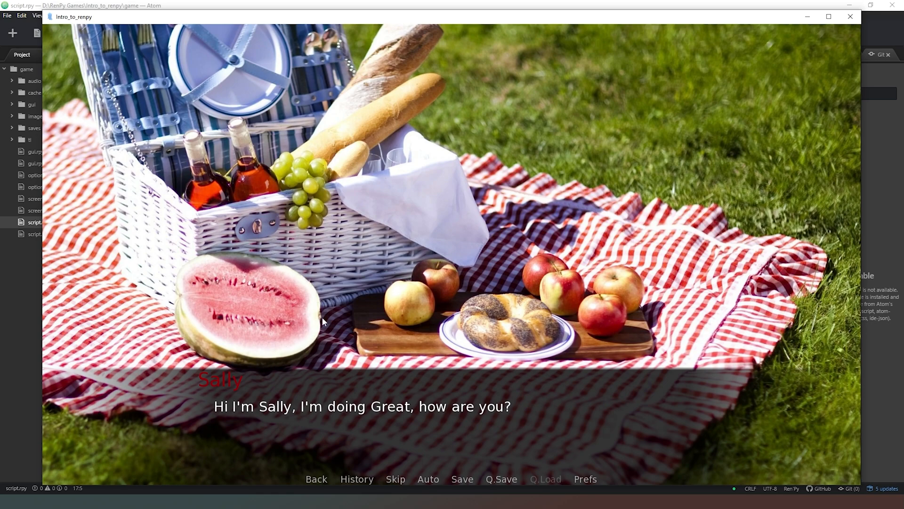
mouse_move(235, 362)
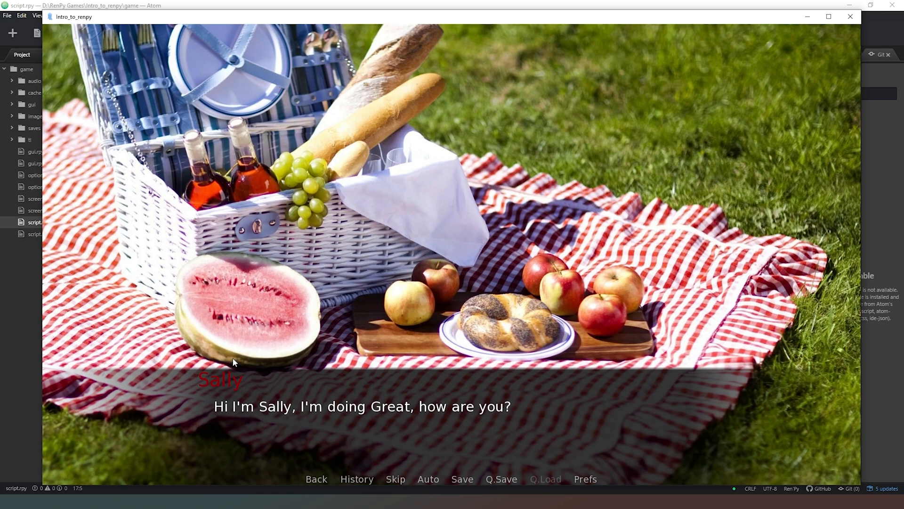
mouse_move(329, 371)
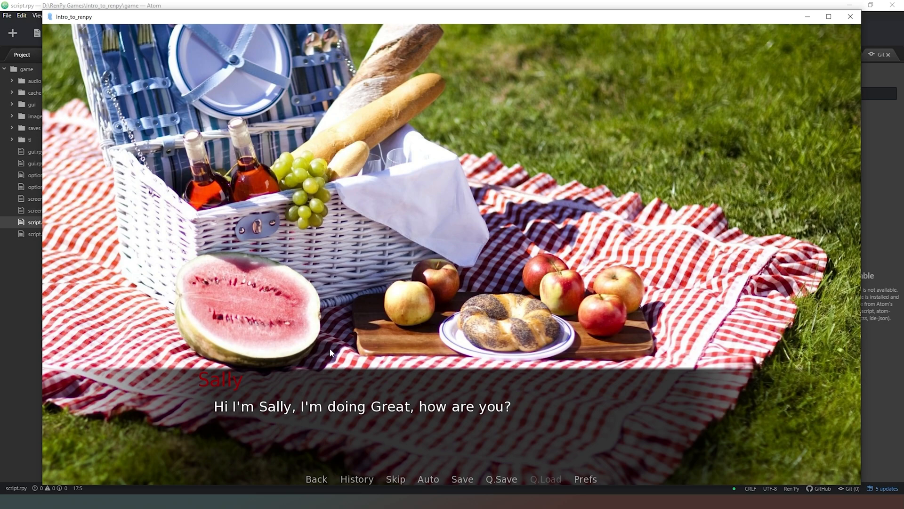
mouse_move(333, 307)
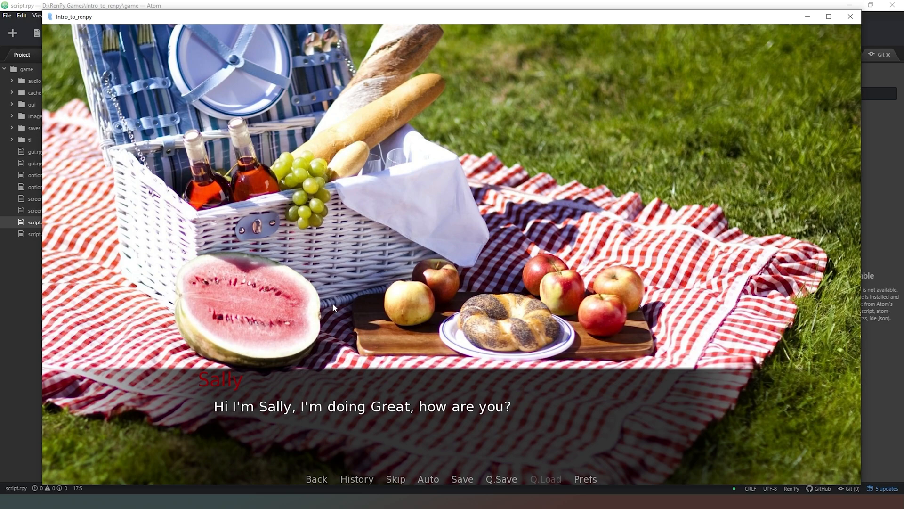
mouse_move(380, 346)
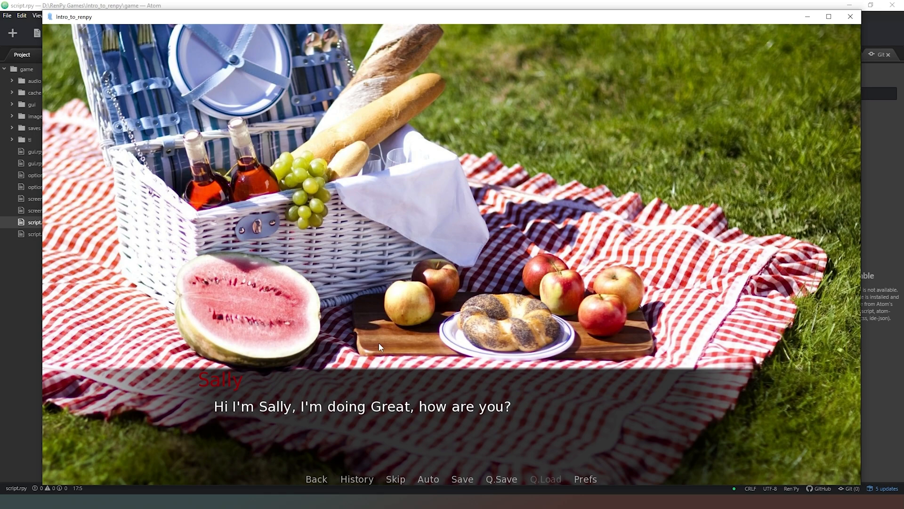
mouse_move(254, 356)
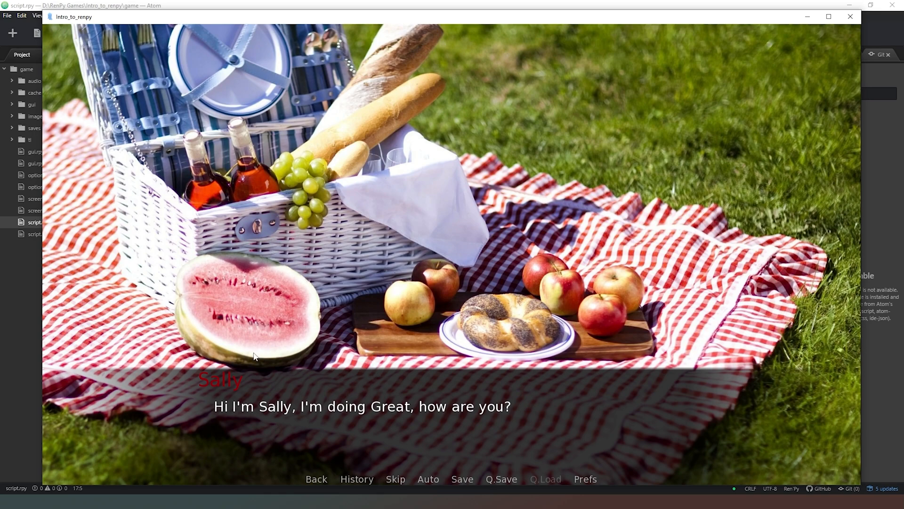
mouse_move(368, 345)
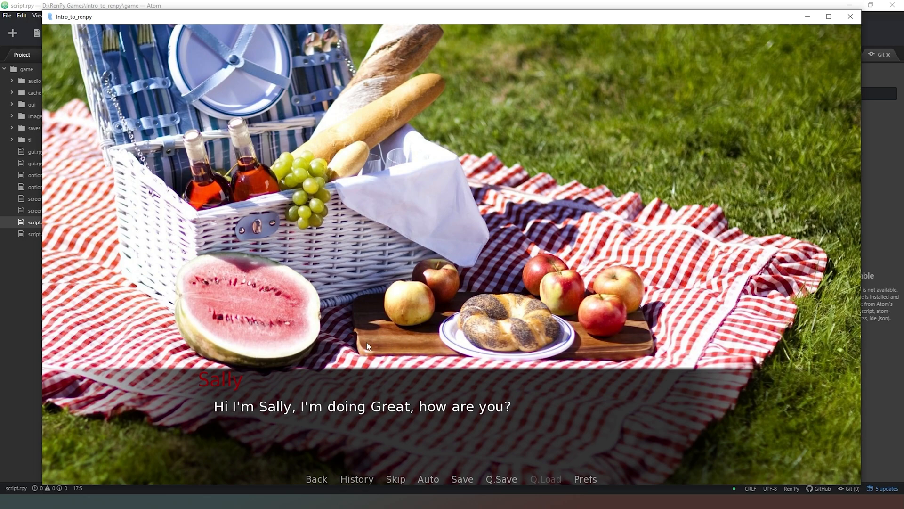
mouse_move(424, 294)
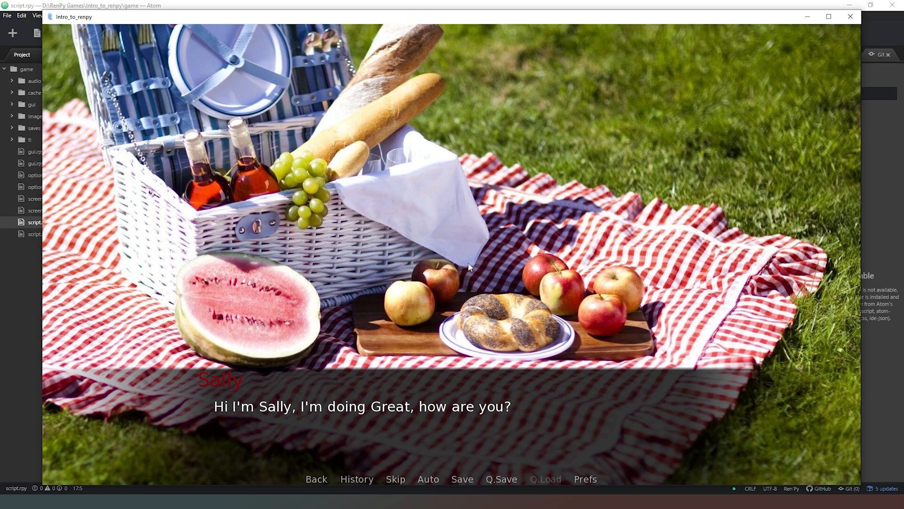
mouse_move(446, 260)
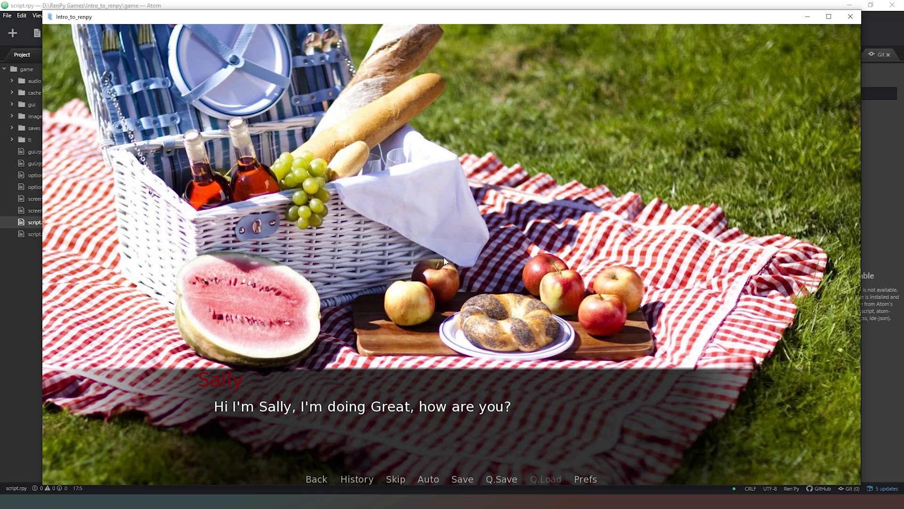
mouse_move(489, 243)
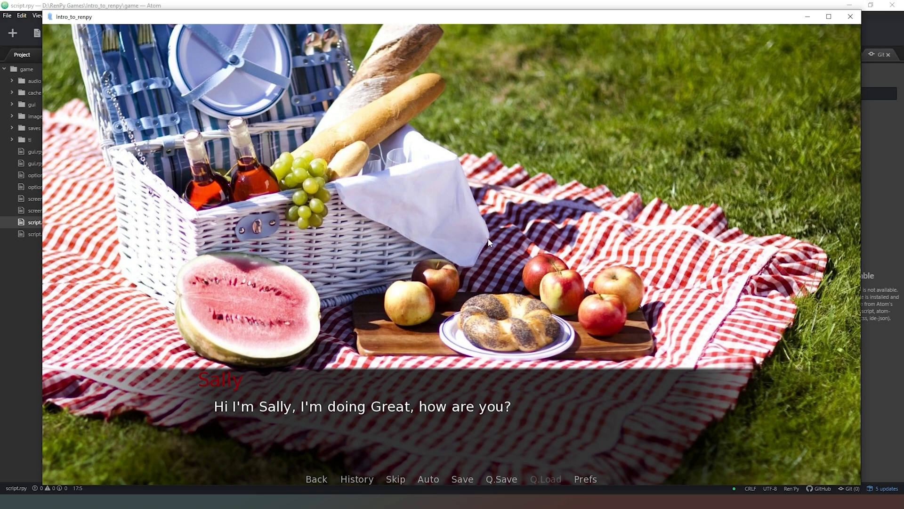
mouse_move(426, 261)
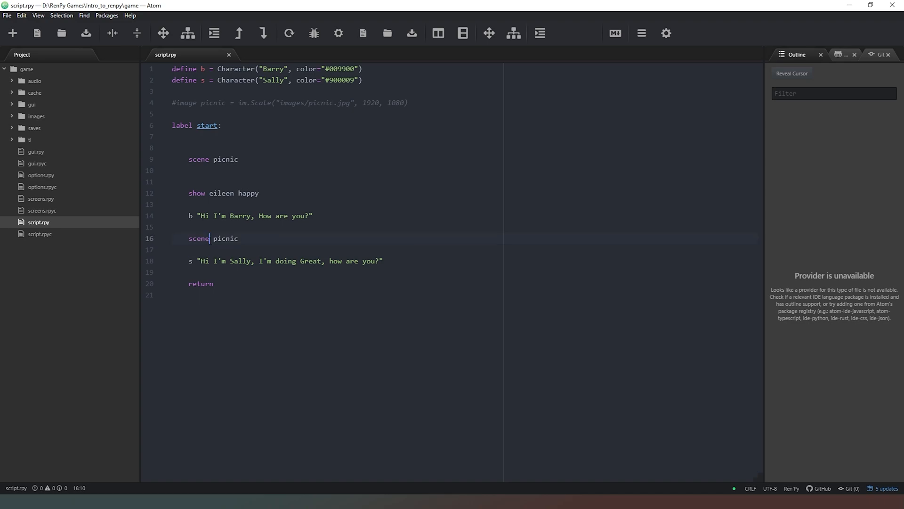
Turn line 16 into hide eileen happy so she leaves before Sally speaks.
double_click(212, 238)
text(show eileen happy)
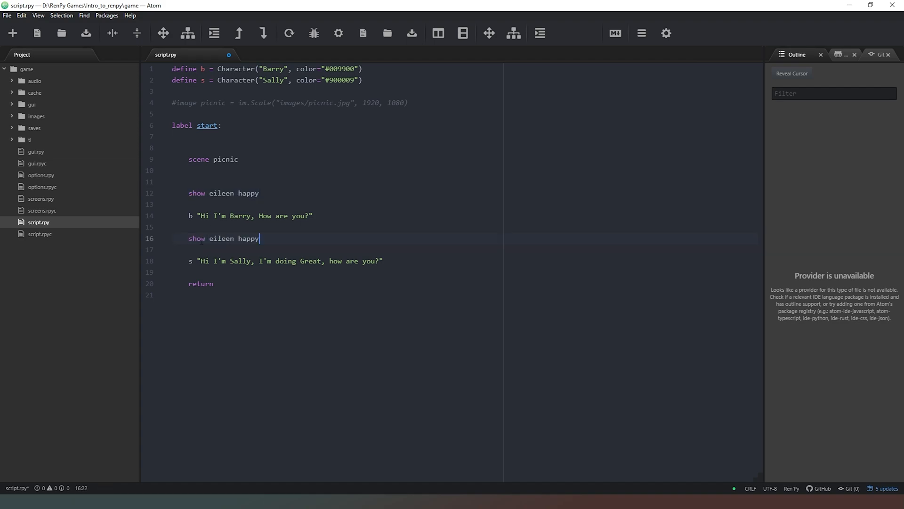
text(hide)
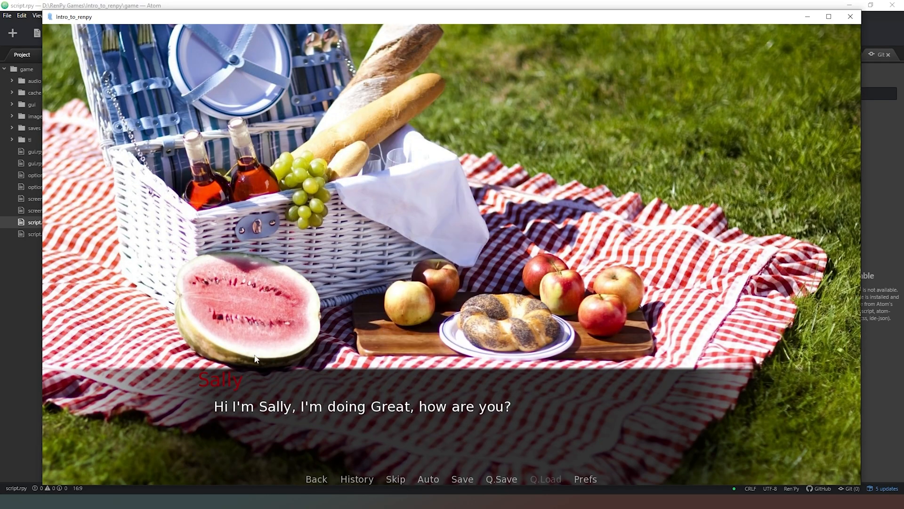
mouse_move(482, 160)
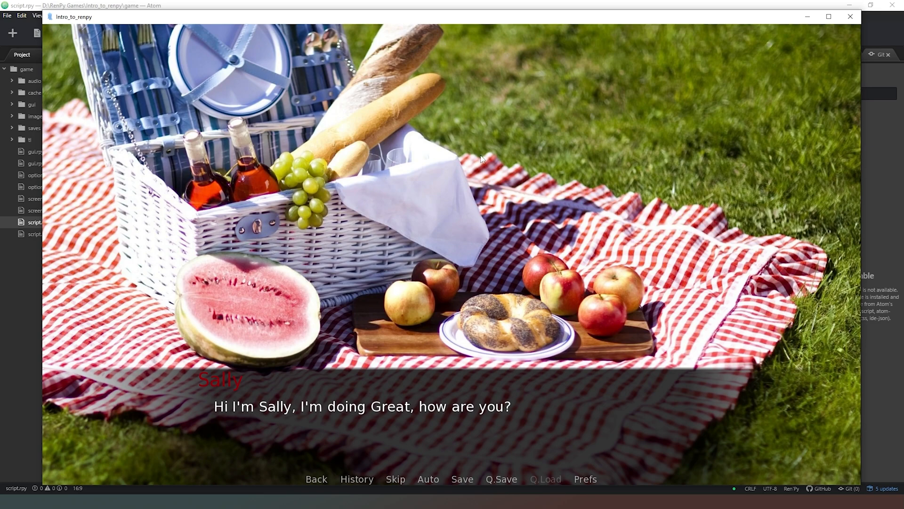
mouse_move(440, 249)
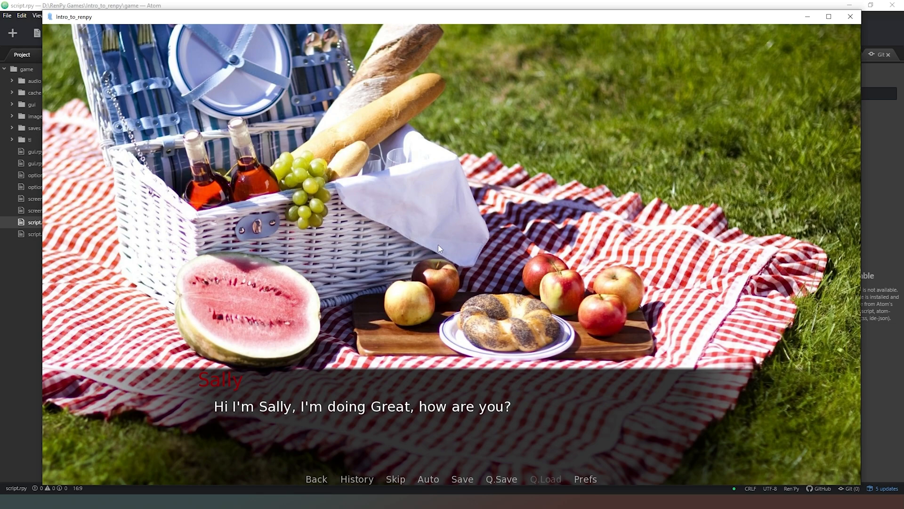
mouse_move(443, 264)
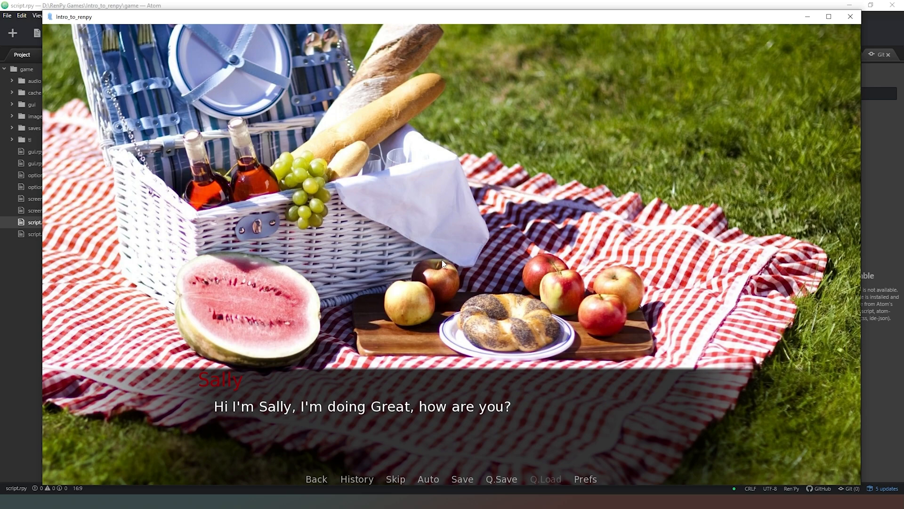
mouse_move(361, 260)
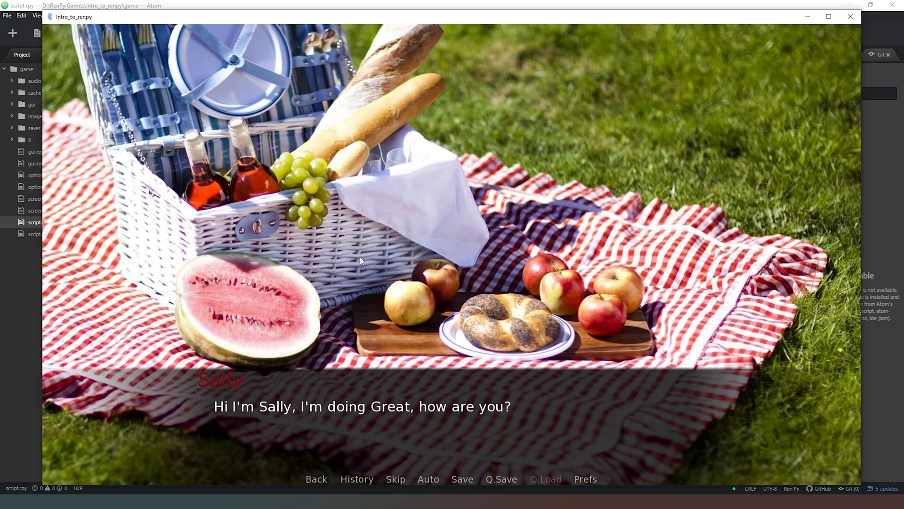
mouse_move(404, 237)
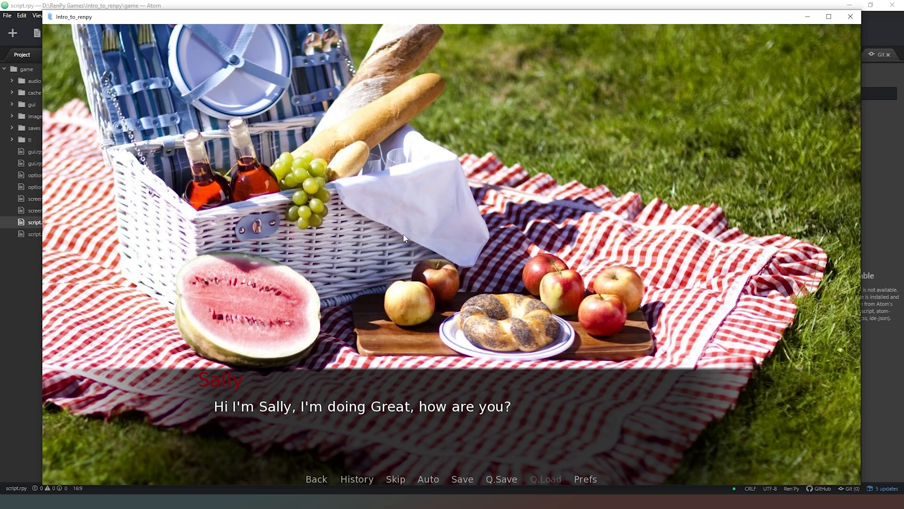
mouse_move(454, 227)
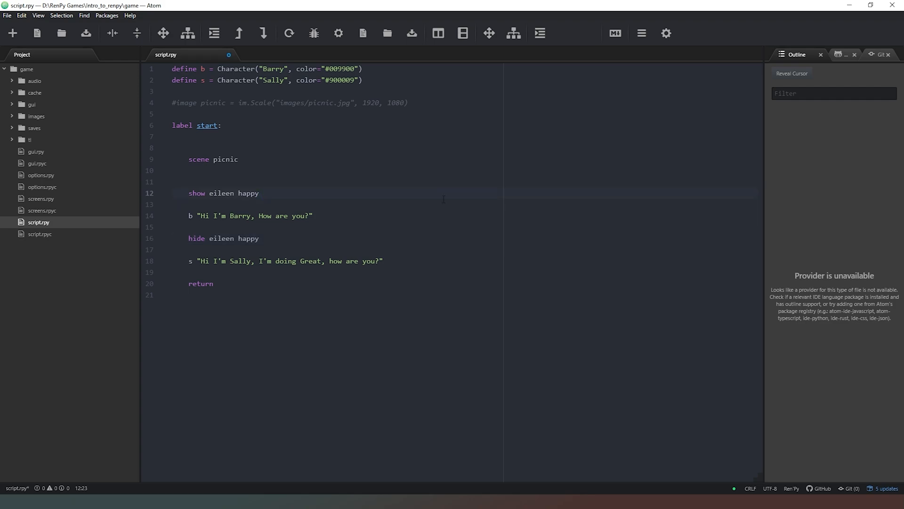
Append with dissolve to the show eileen happy line.
text(with)
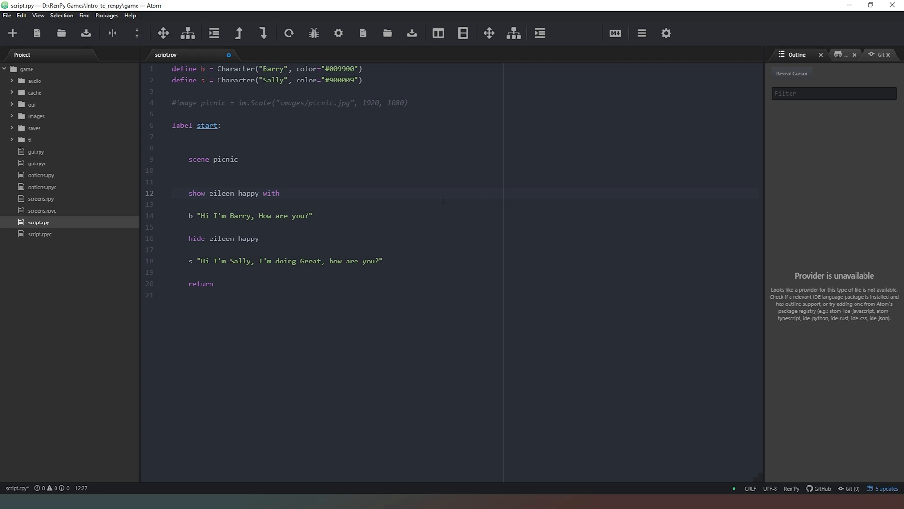
text(dissolve)
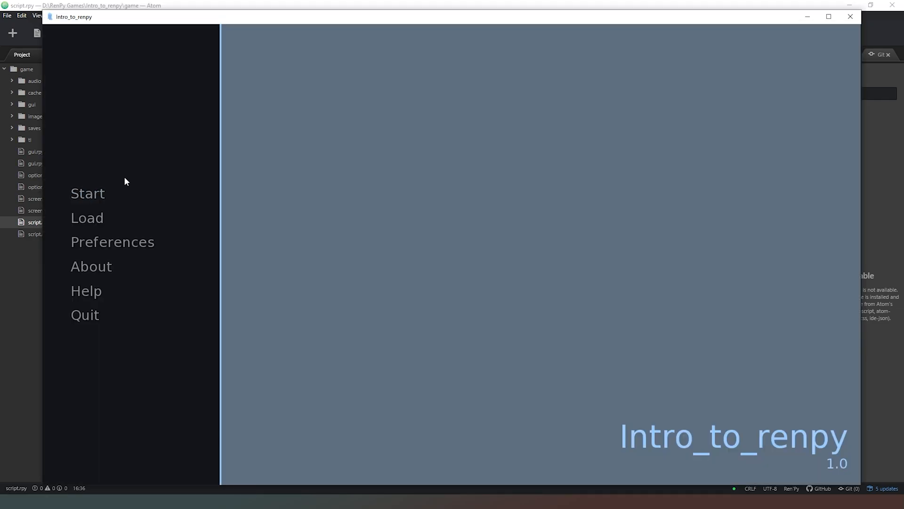
Start a new playthrough and advance to Barry's greeting with eileen shown.
click(88, 193)
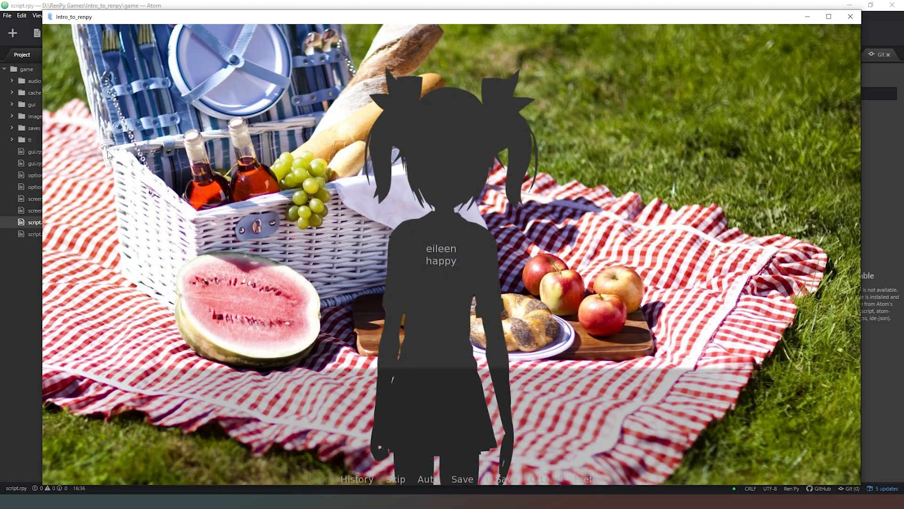
click(445, 234)
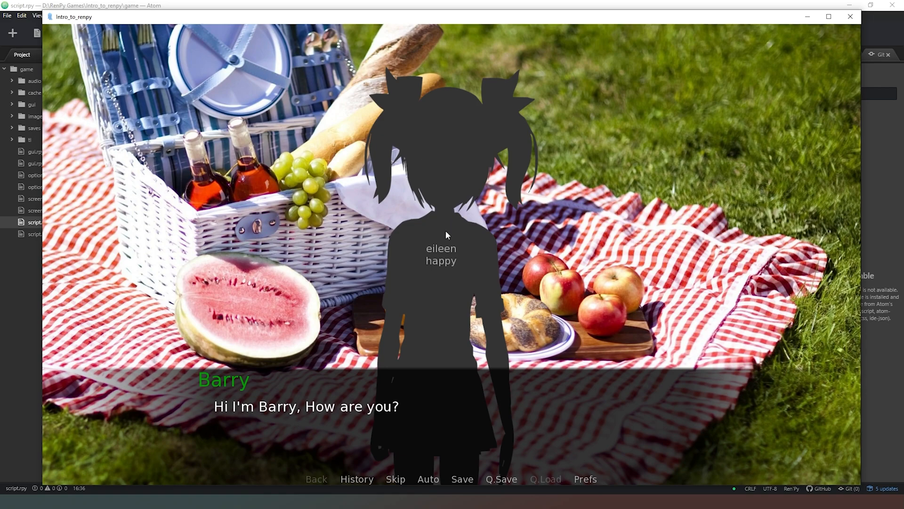
mouse_move(209, 284)
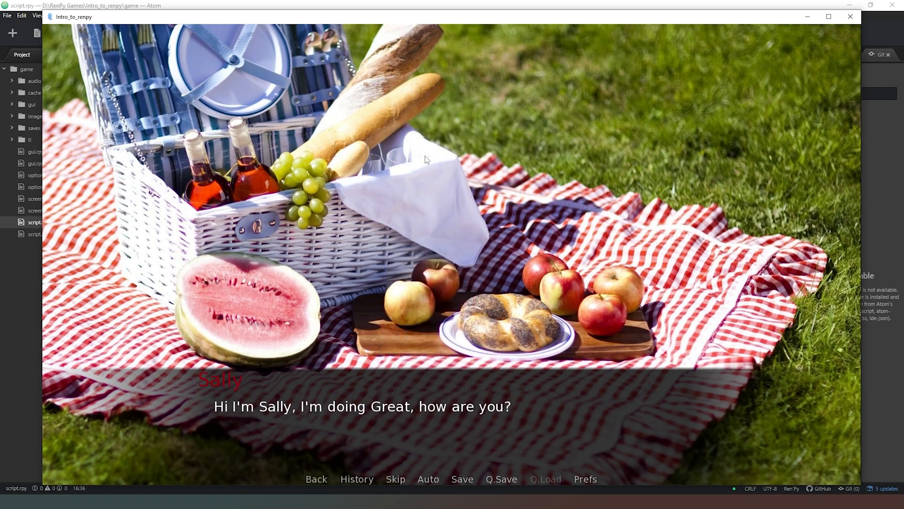
mouse_move(434, 184)
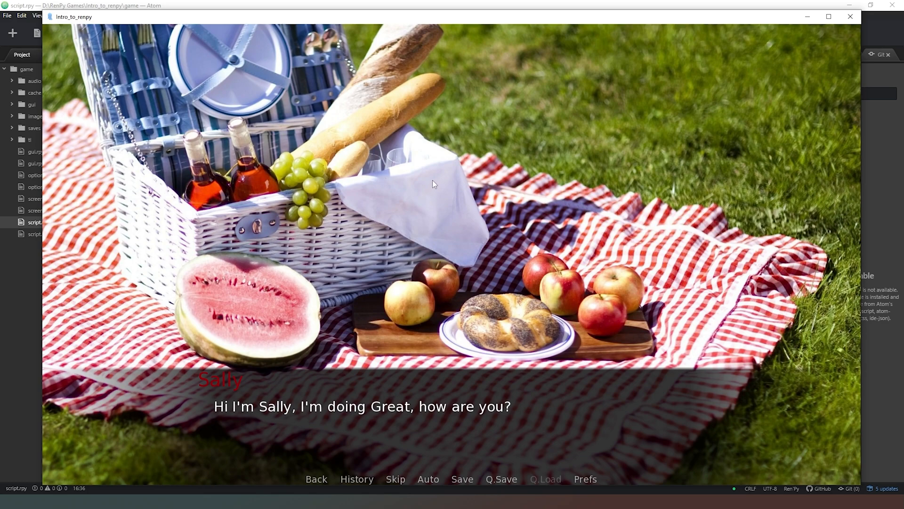
mouse_move(473, 171)
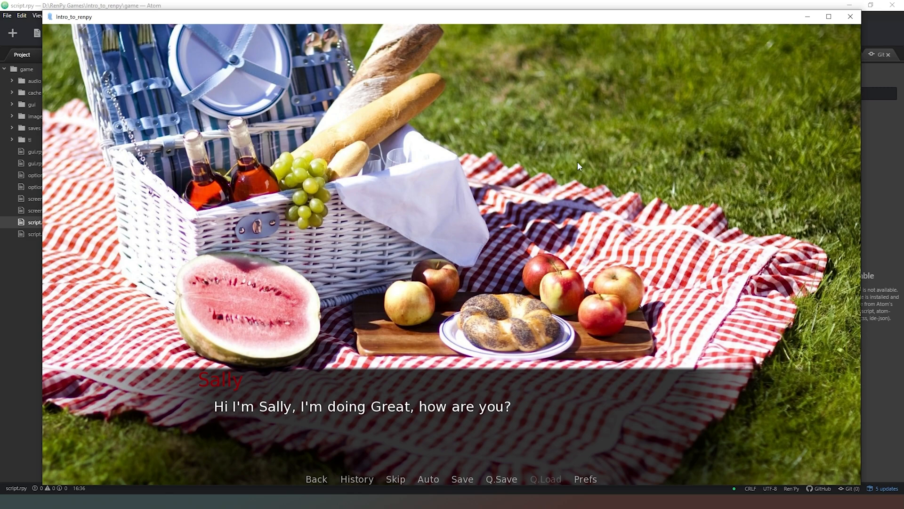
mouse_move(561, 194)
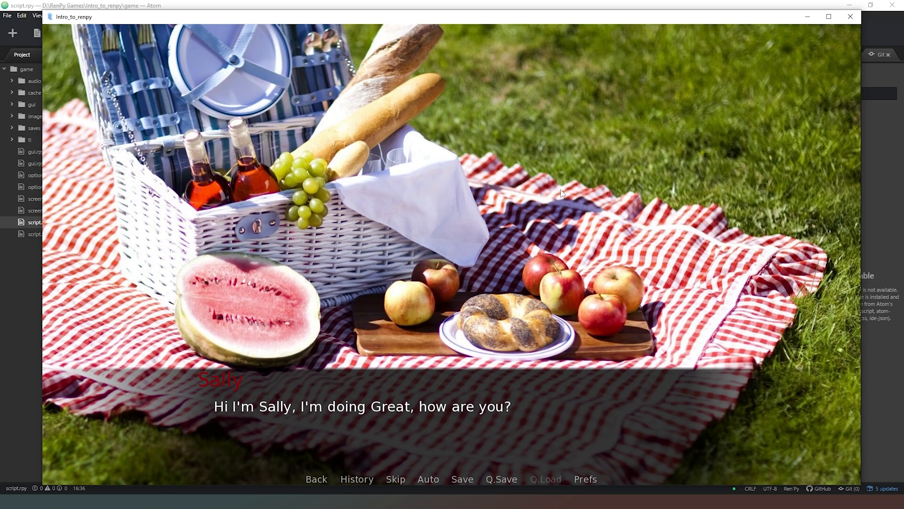
mouse_move(562, 194)
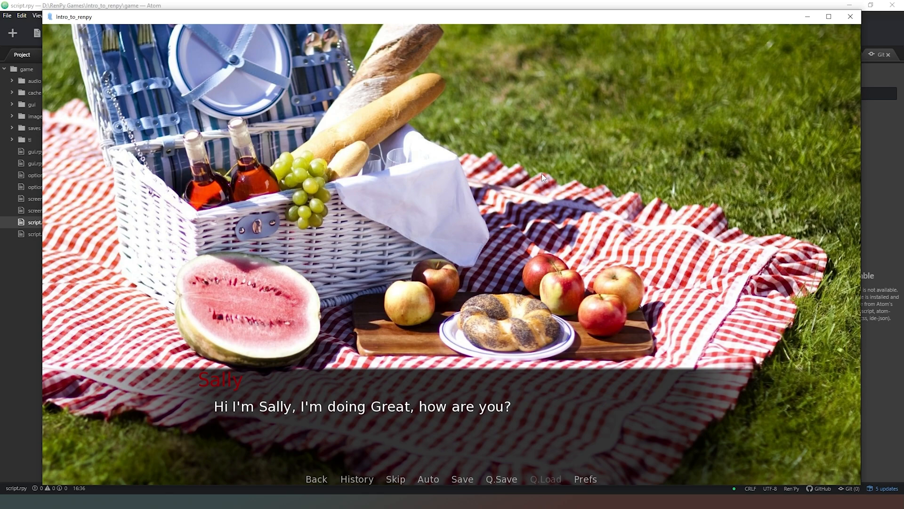
mouse_move(543, 198)
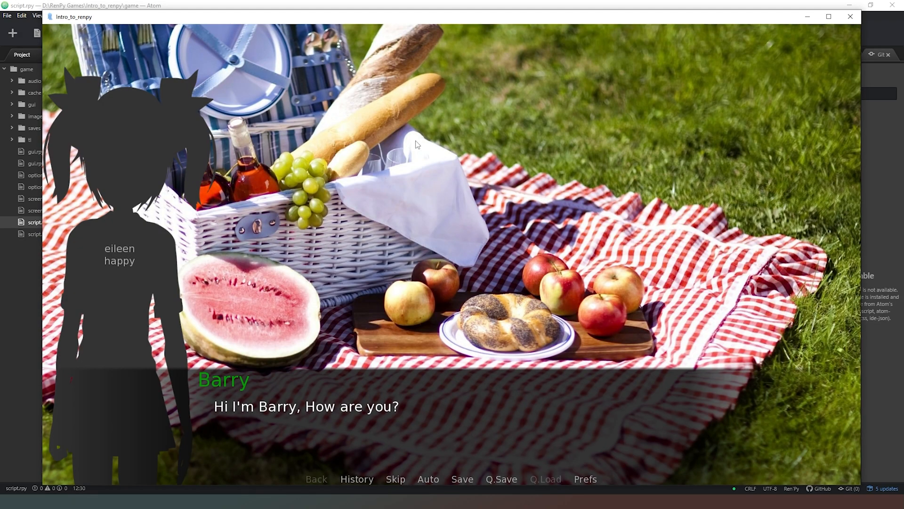
mouse_move(538, 192)
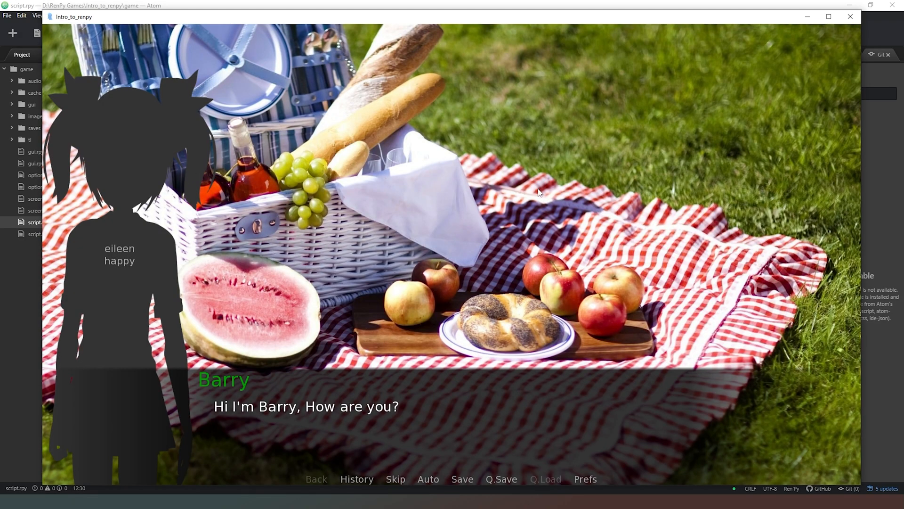
mouse_move(485, 212)
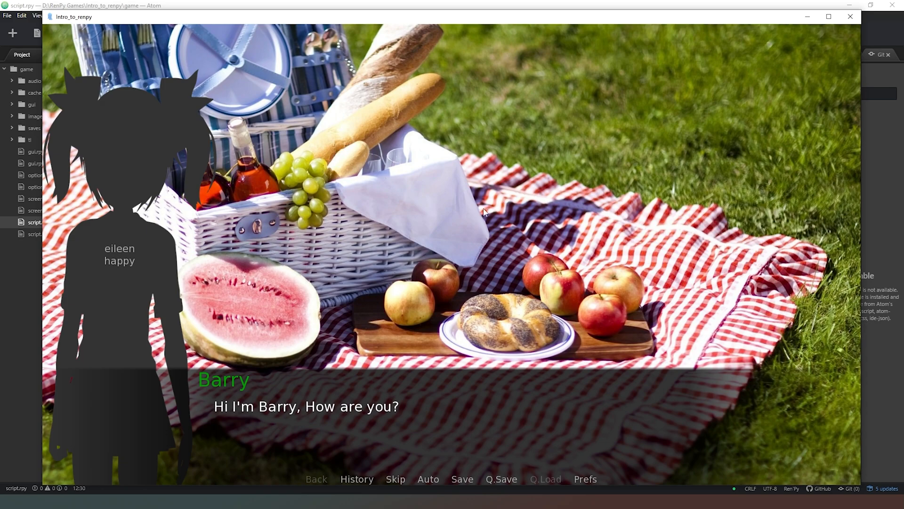
mouse_move(348, 294)
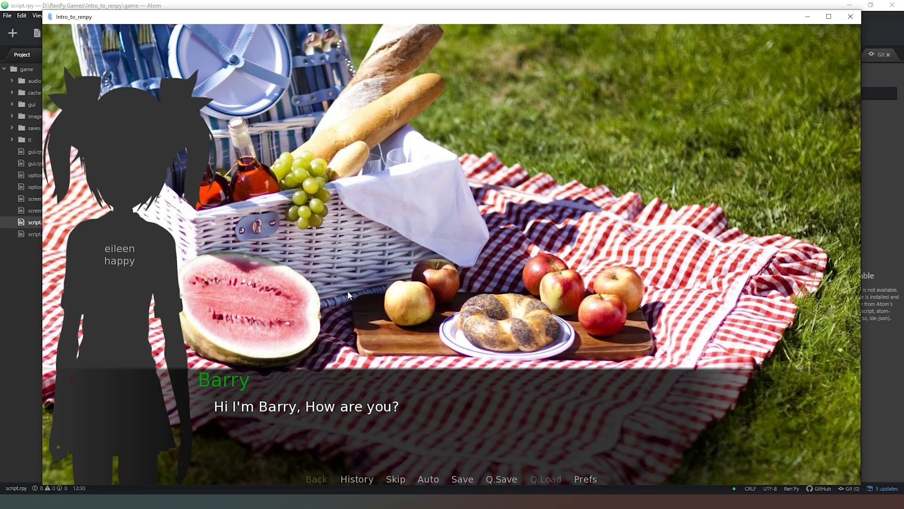
mouse_move(565, 271)
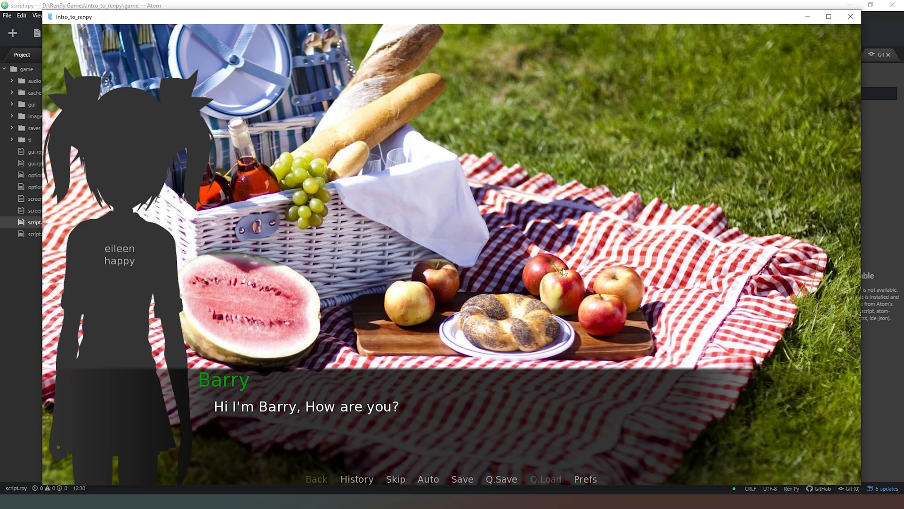
mouse_move(527, 253)
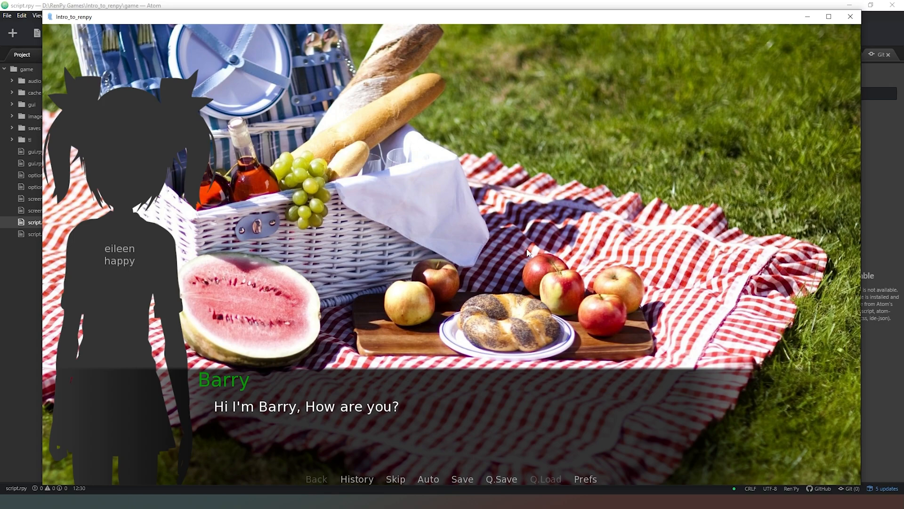
mouse_move(392, 234)
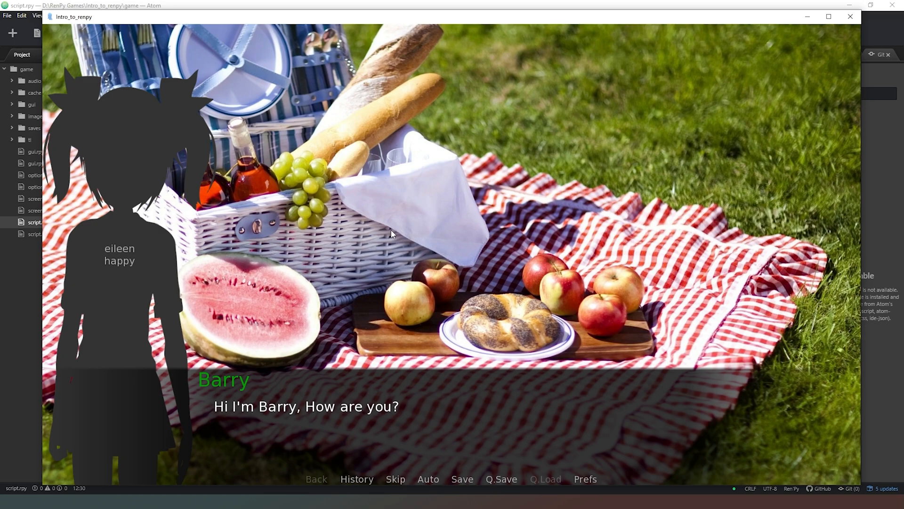
mouse_move(438, 220)
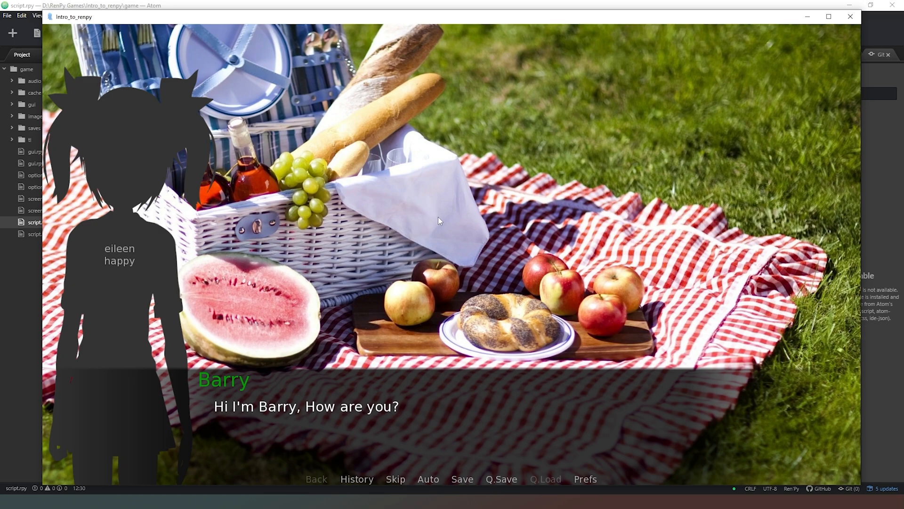
mouse_move(456, 218)
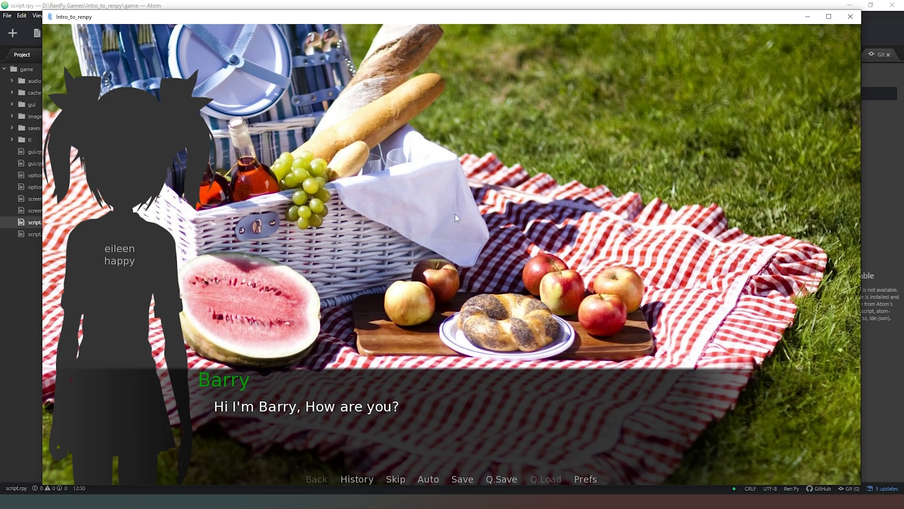
mouse_move(502, 219)
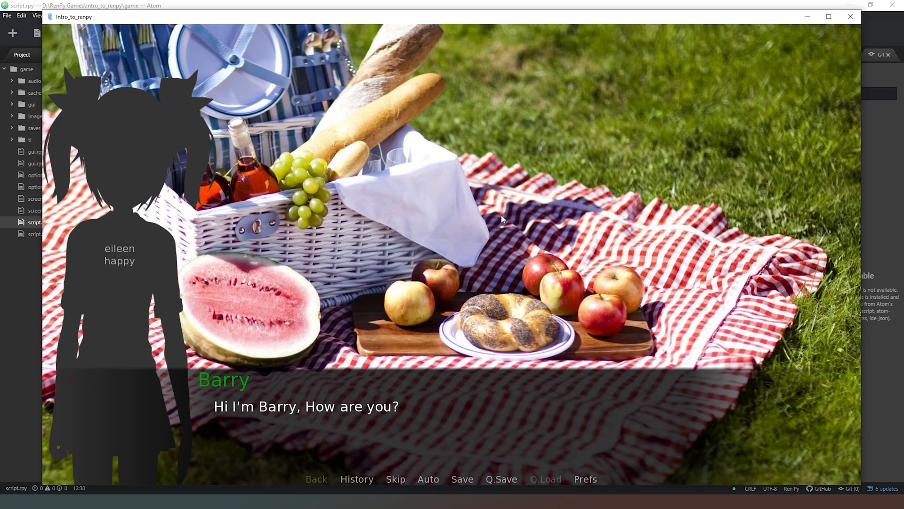